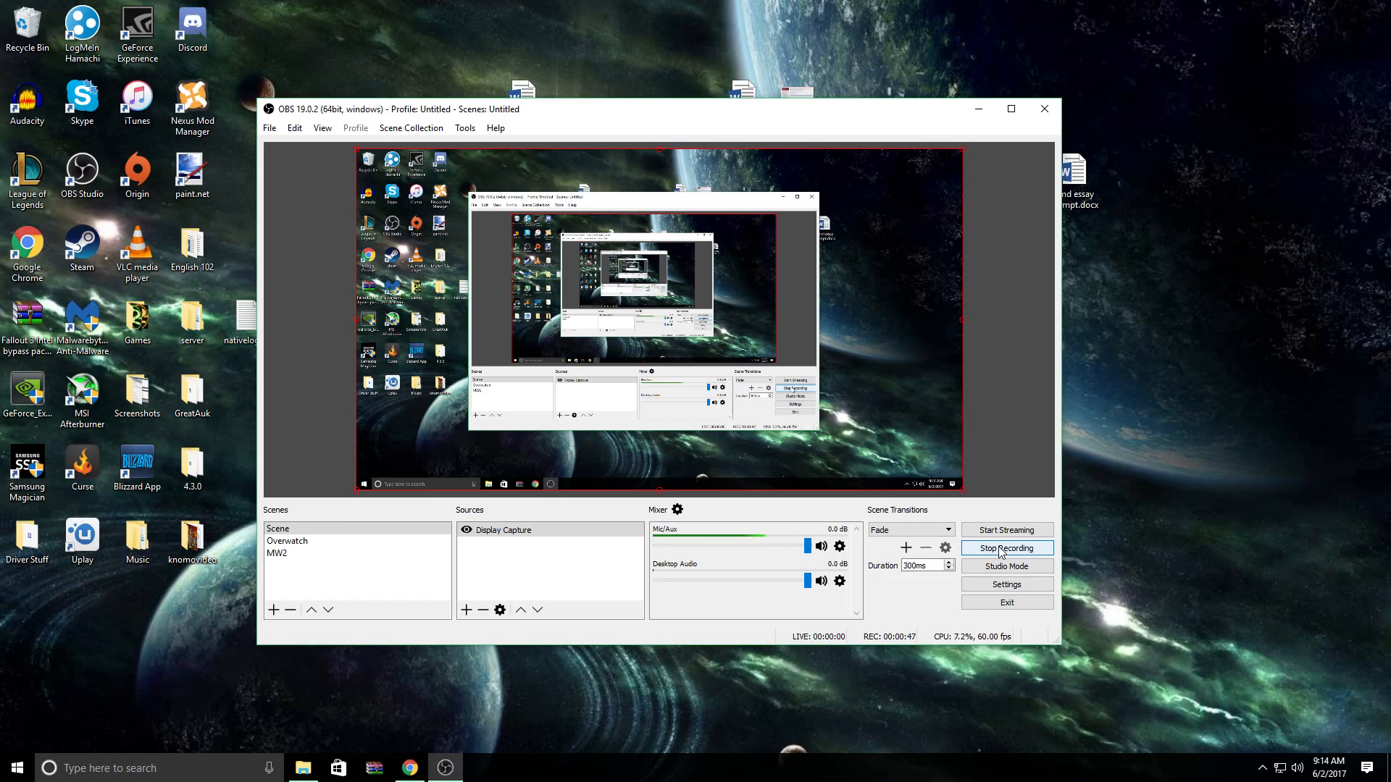
# - Open File > Settings, preview the Dark theme, then restore the Default theme
pyautogui.click(268, 128)
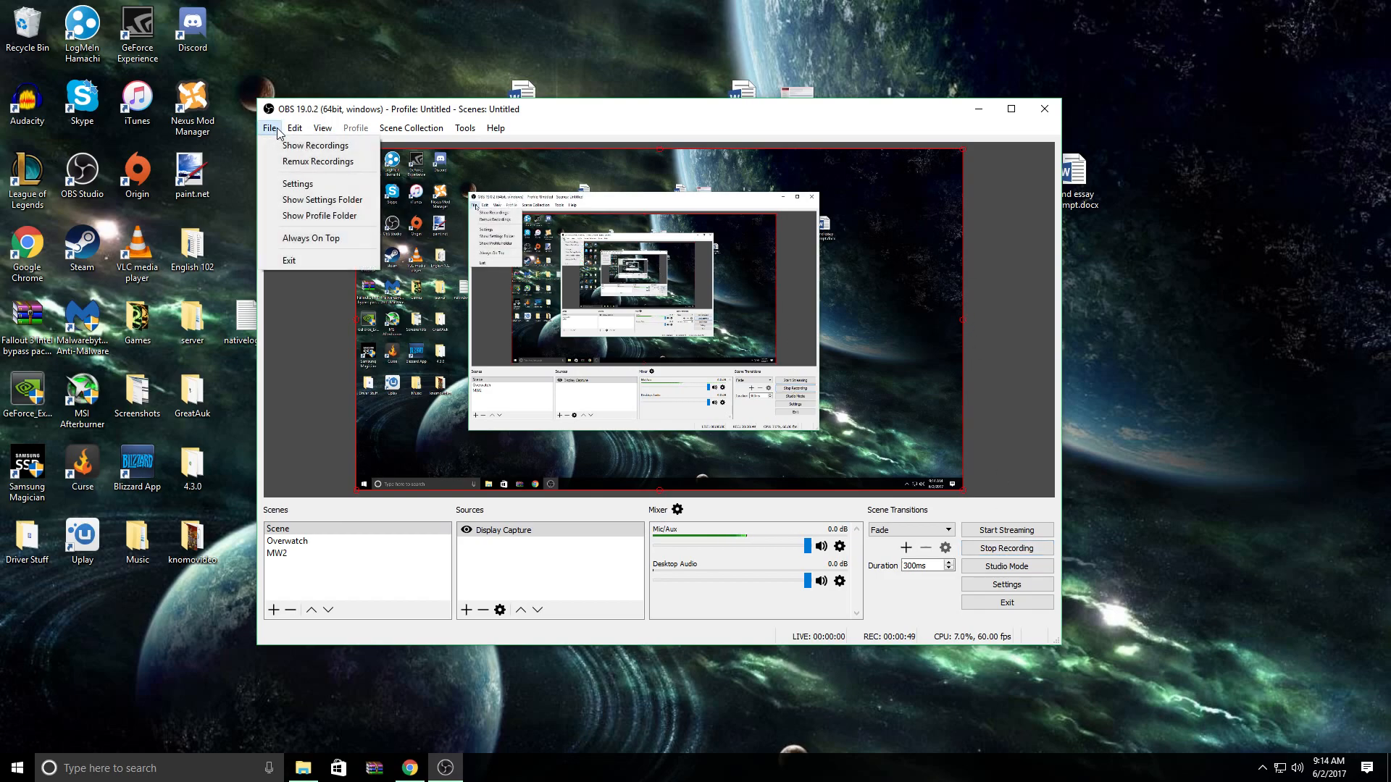
pyautogui.click(297, 183)
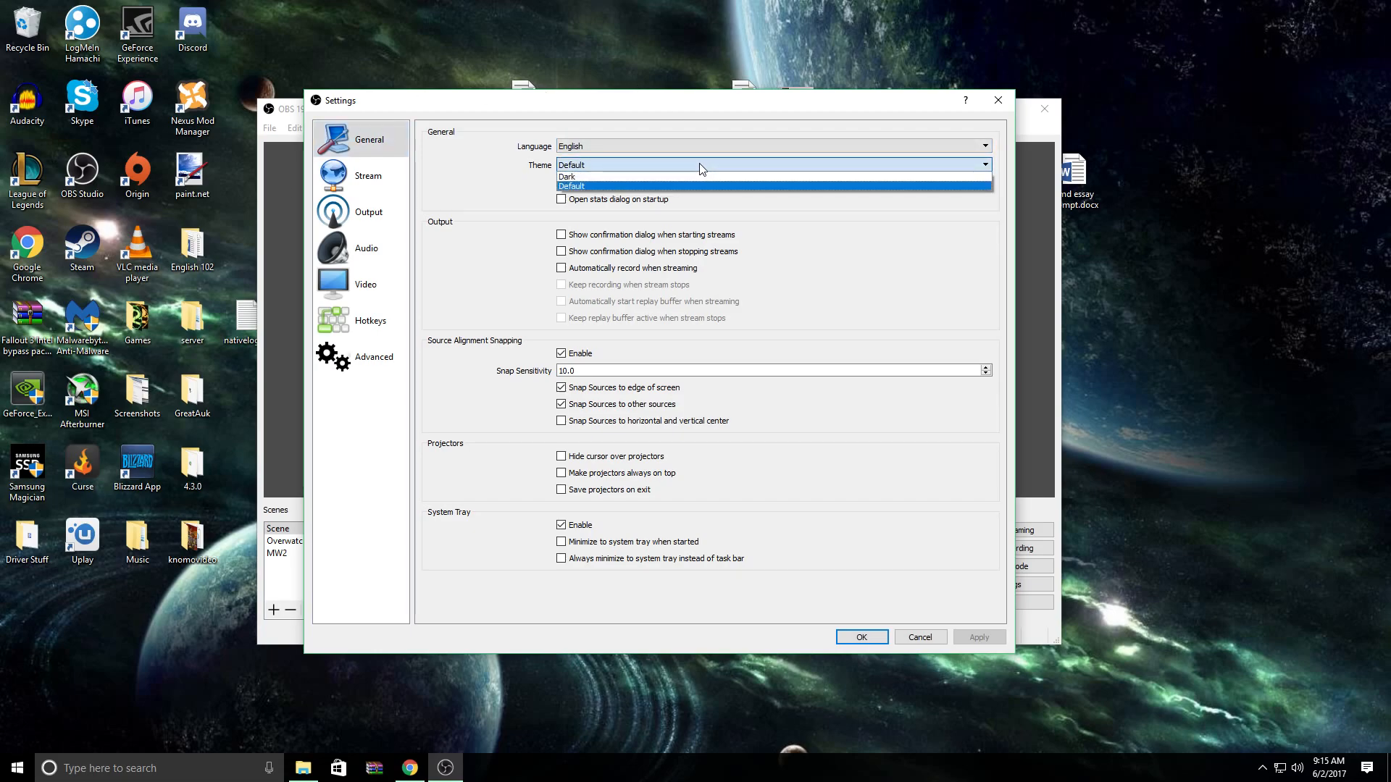
pyautogui.click(567, 177)
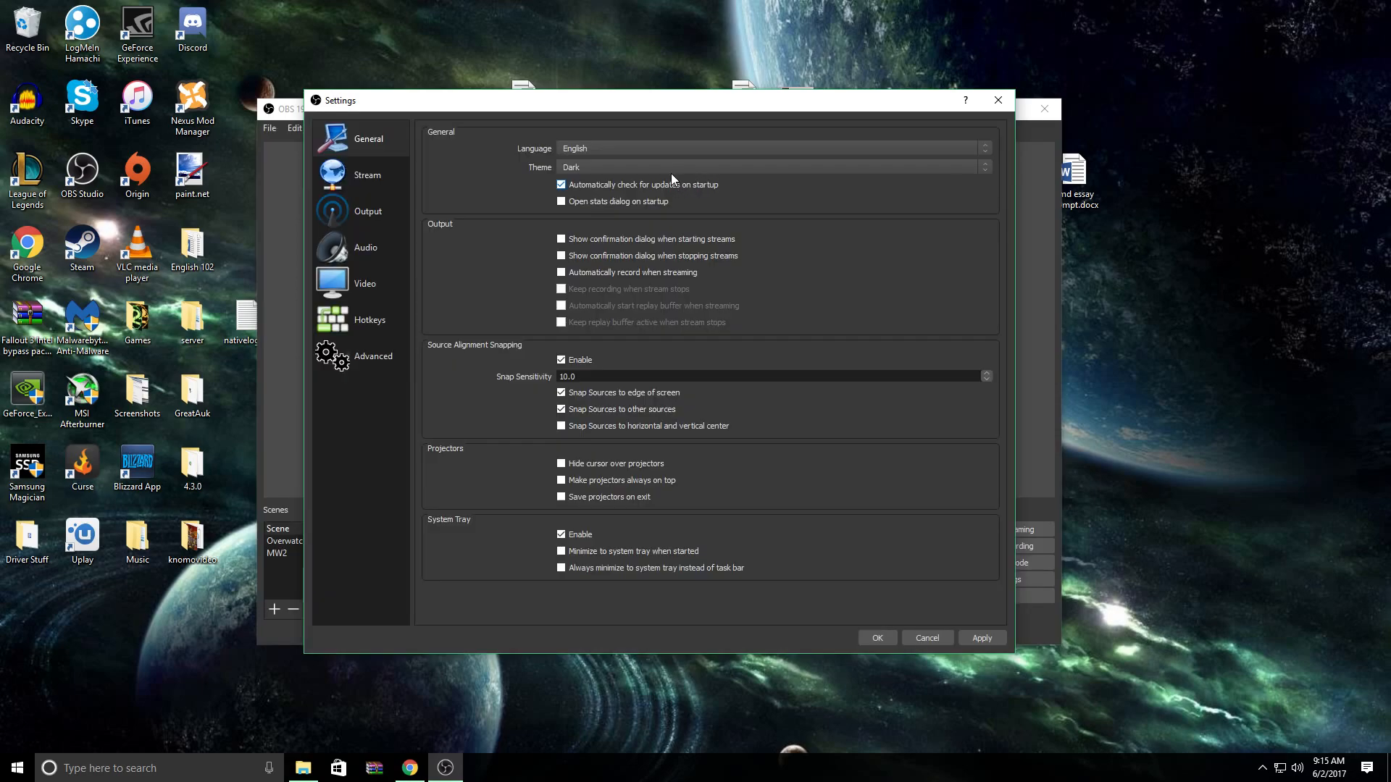
pyautogui.click(772, 167)
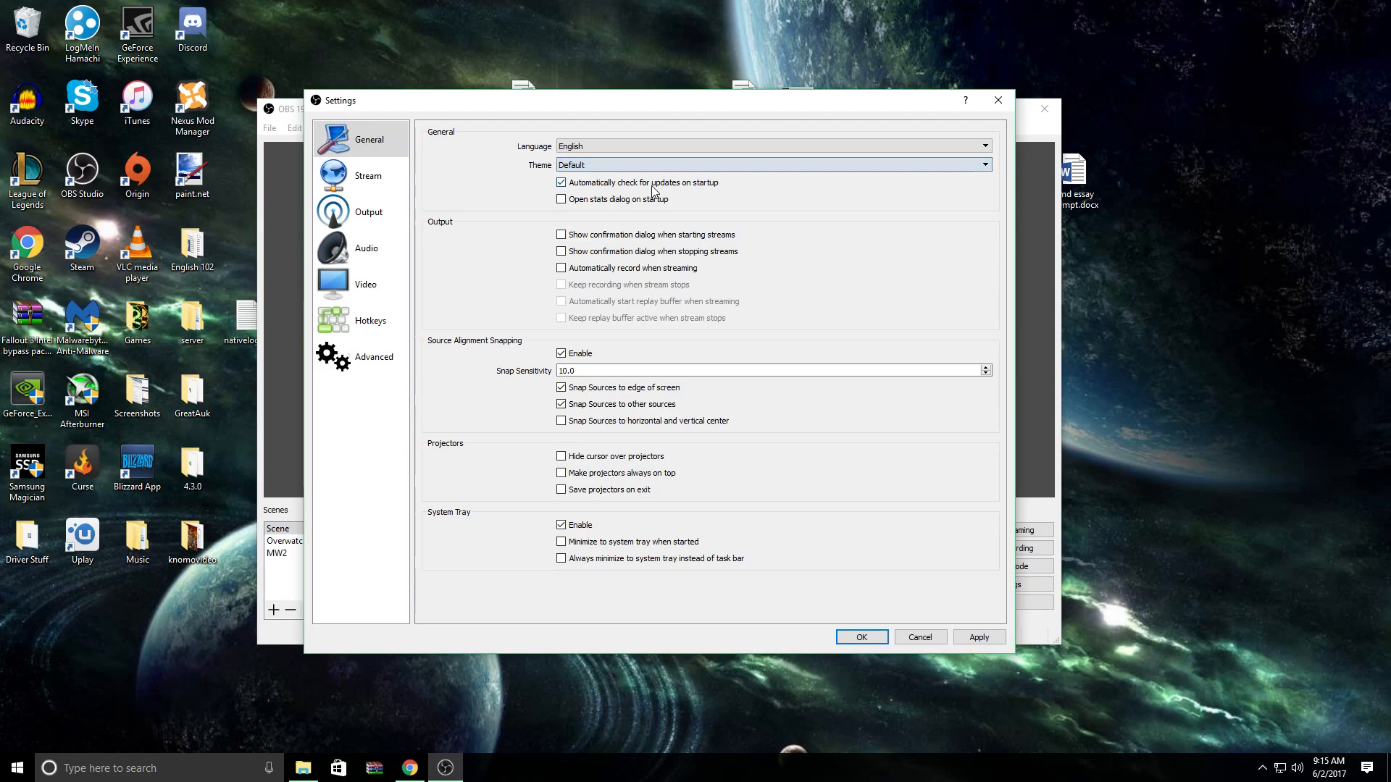
pyautogui.moveTo(590, 182)
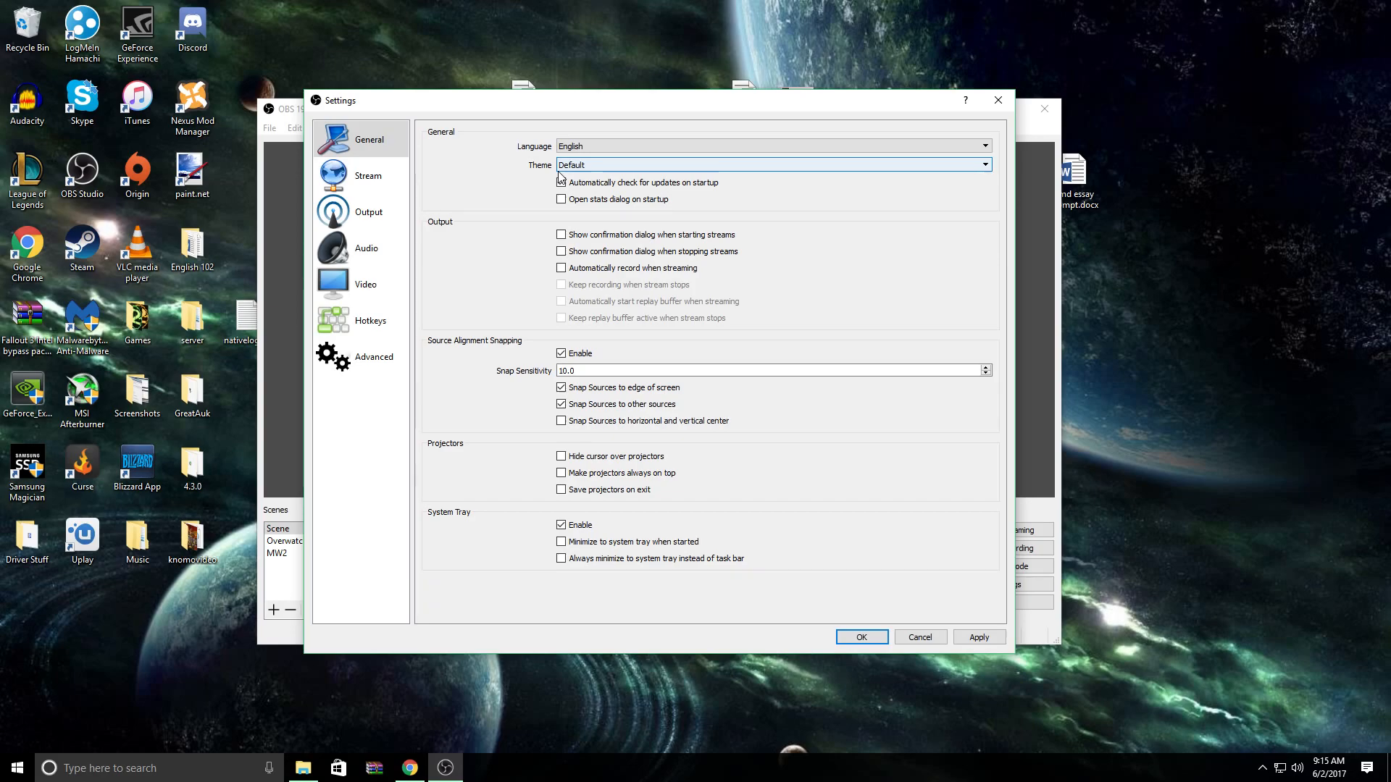
pyautogui.click(561, 182)
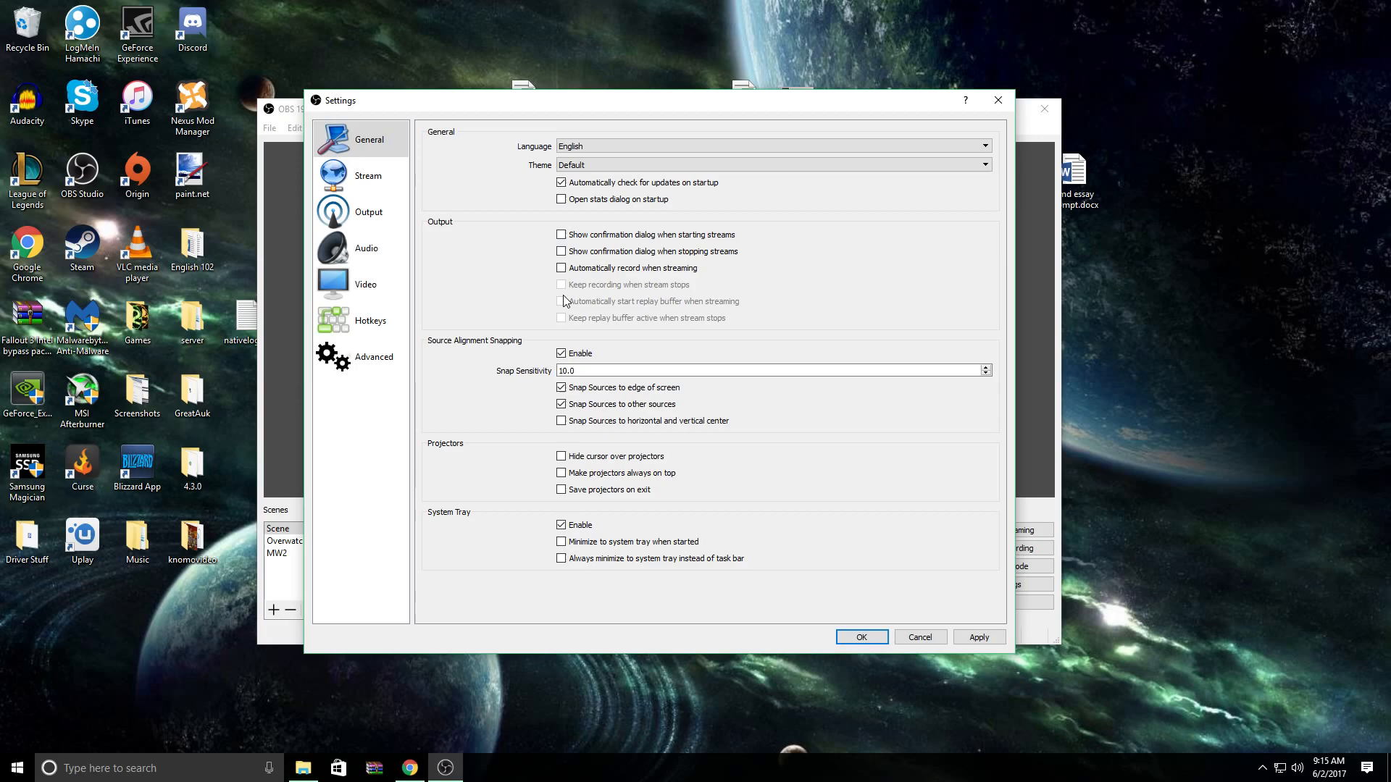
pyautogui.moveTo(550, 234)
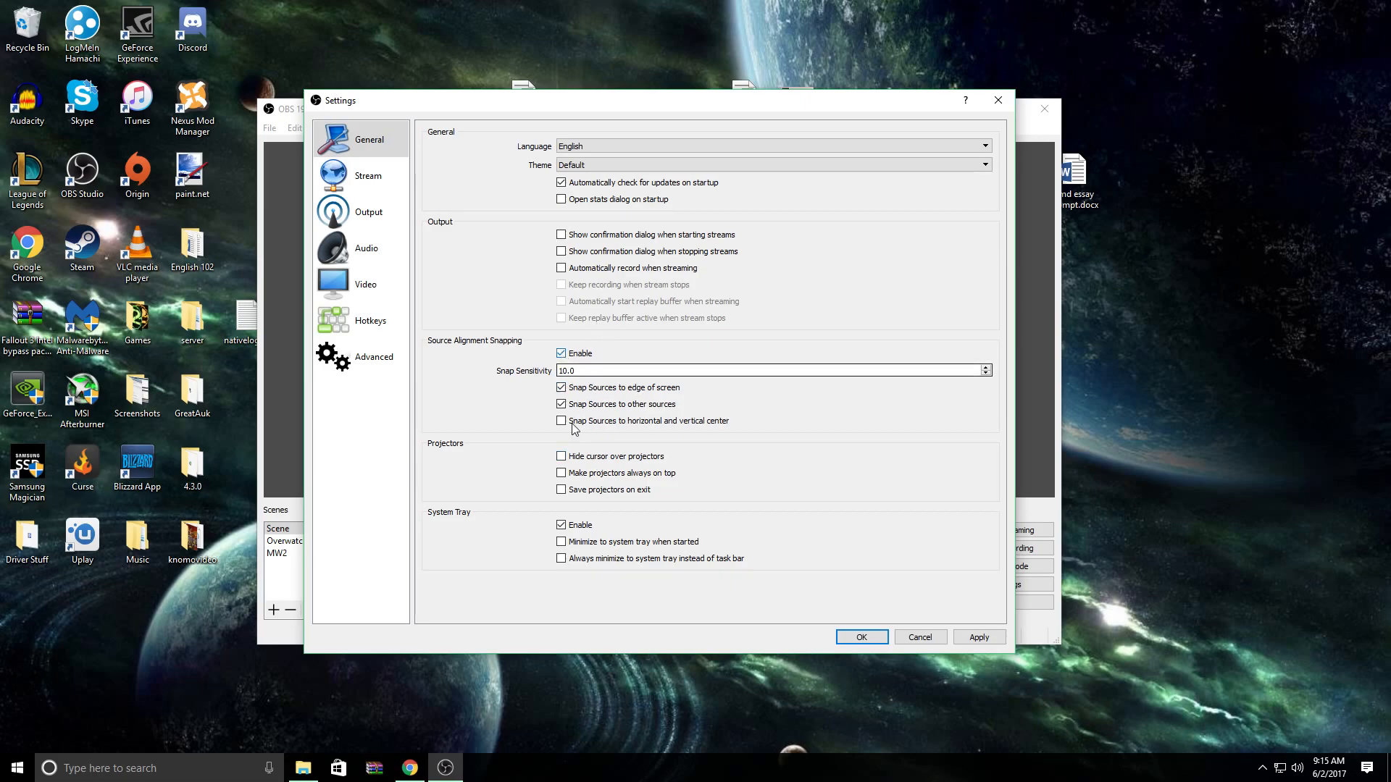
pyautogui.click(772, 370)
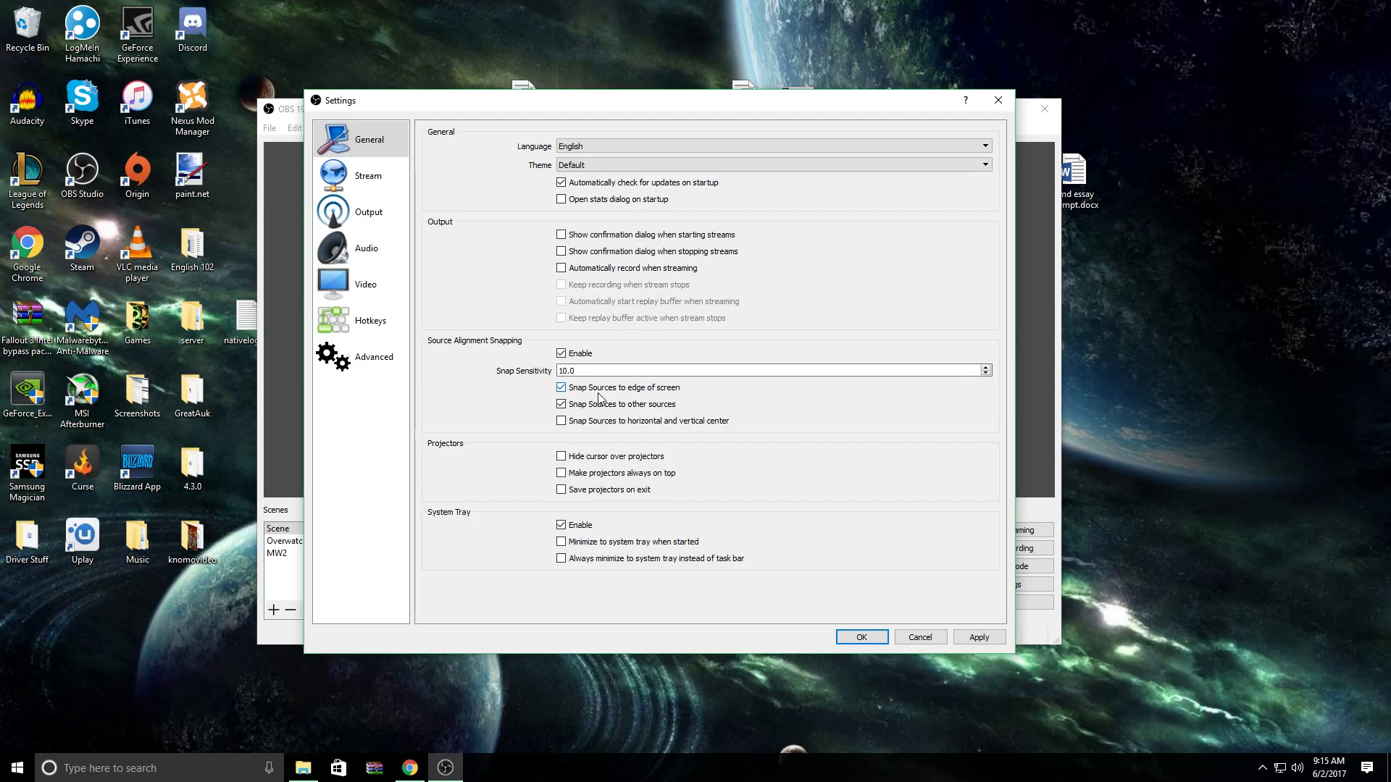
pyautogui.moveTo(717, 426)
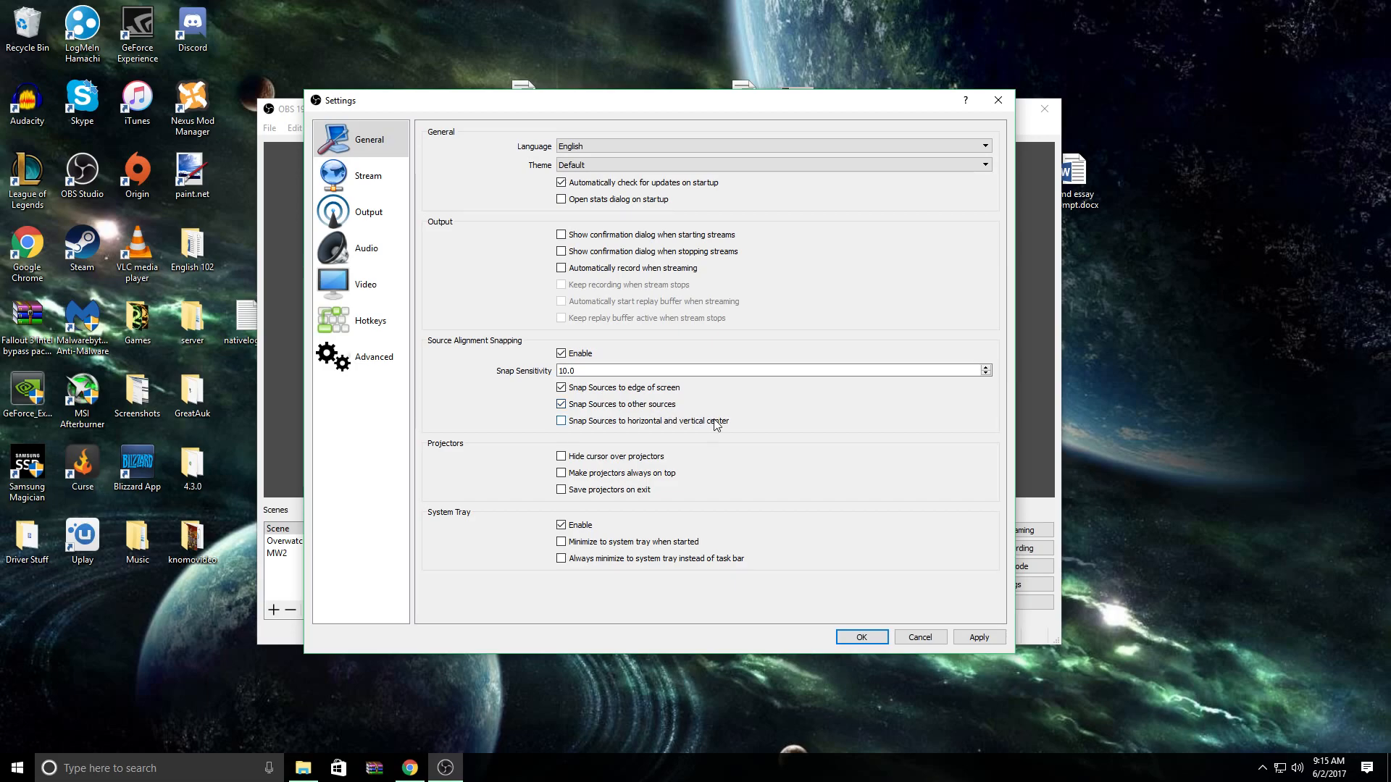
pyautogui.moveTo(477, 434)
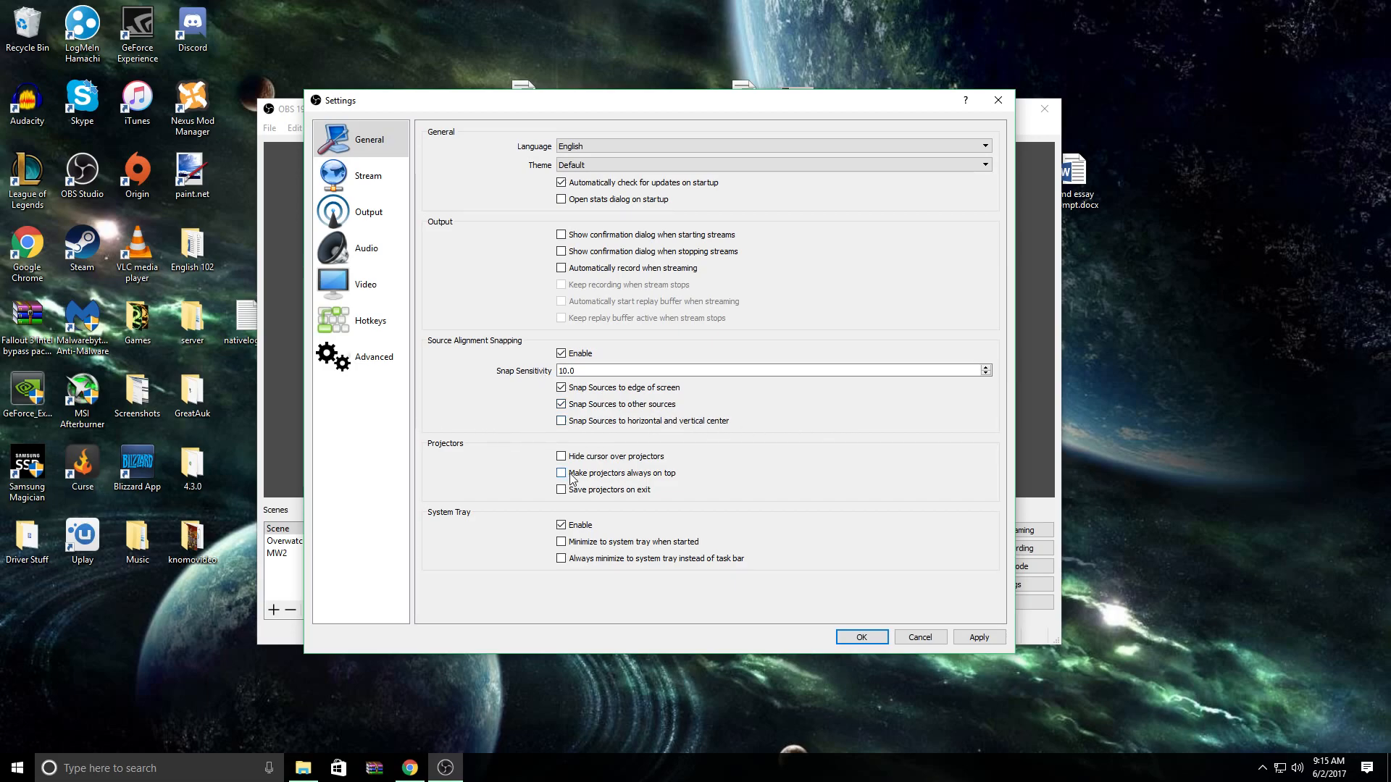
pyautogui.moveTo(607, 459)
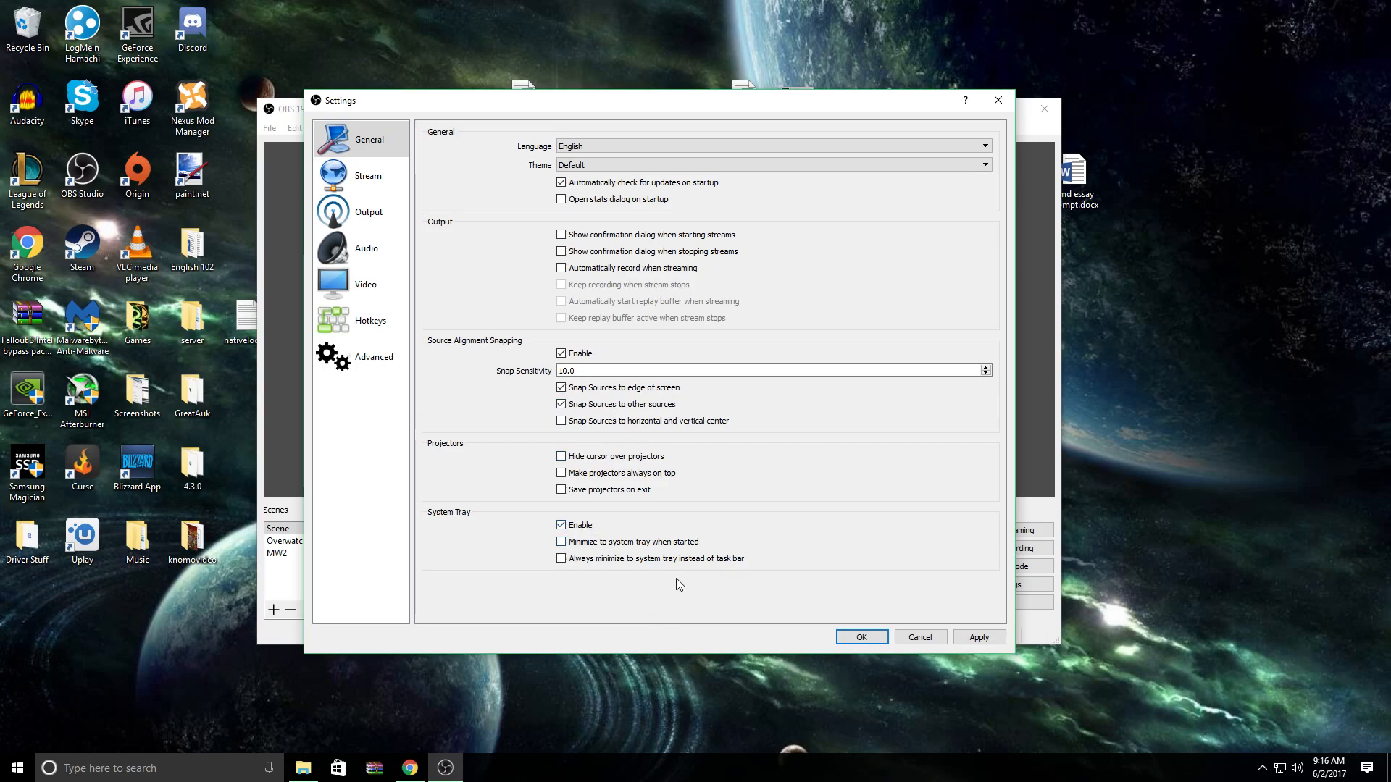
pyautogui.moveTo(667, 565)
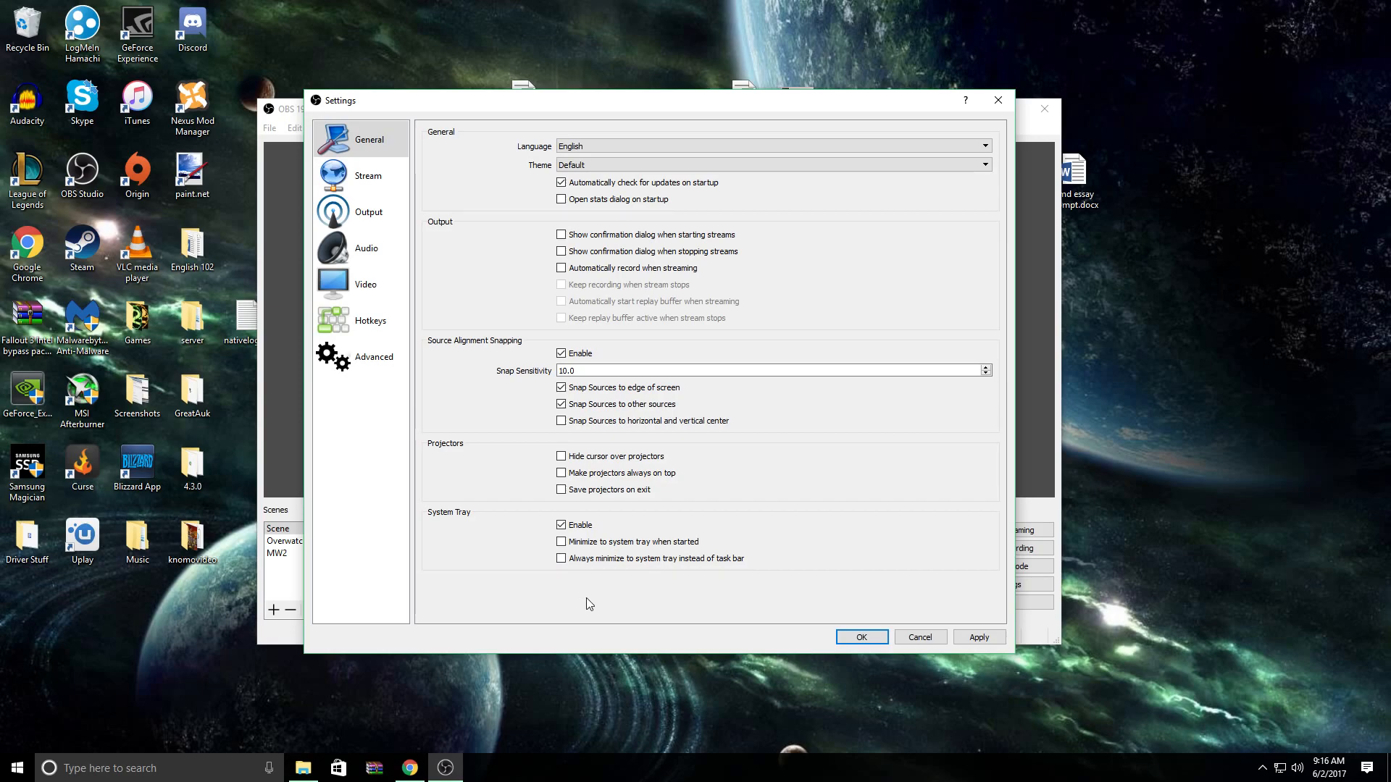
pyautogui.moveTo(612, 608)
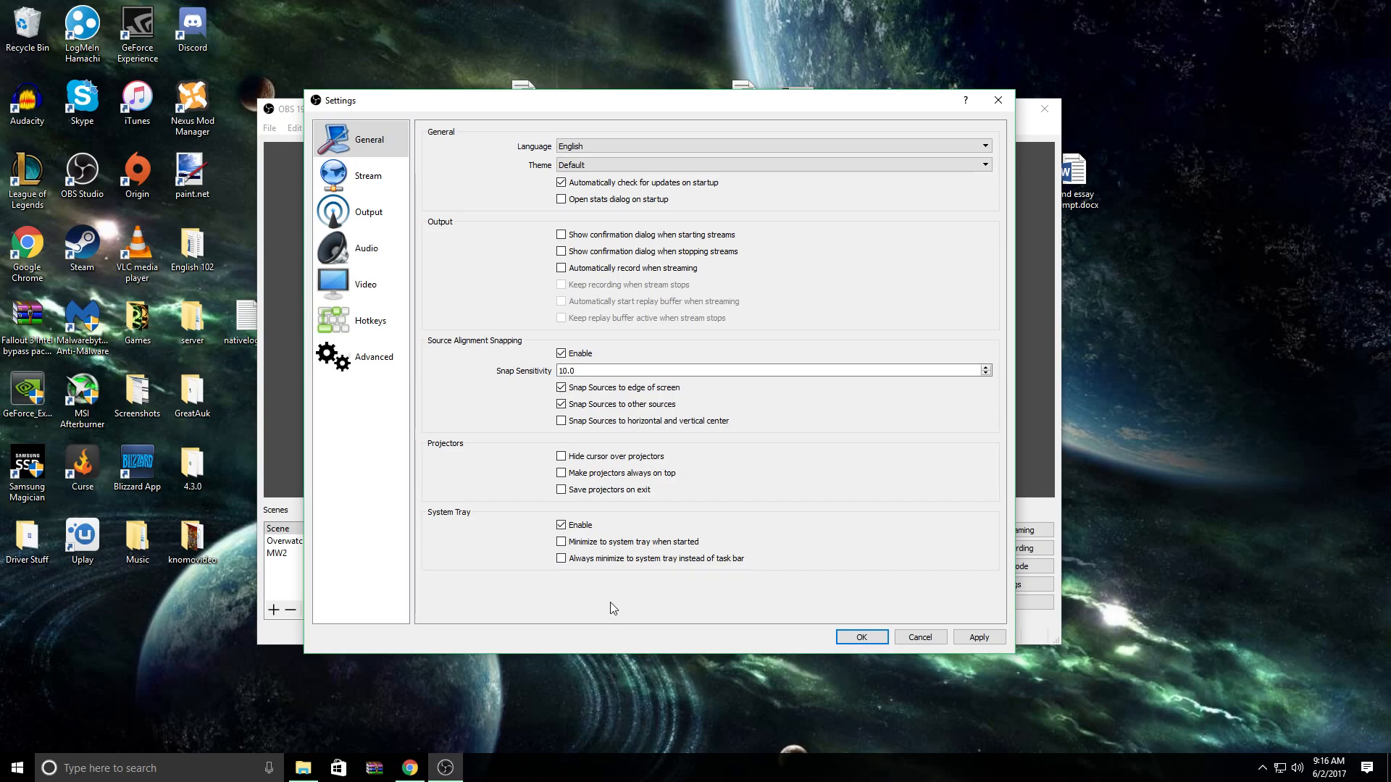
pyautogui.moveTo(365, 248)
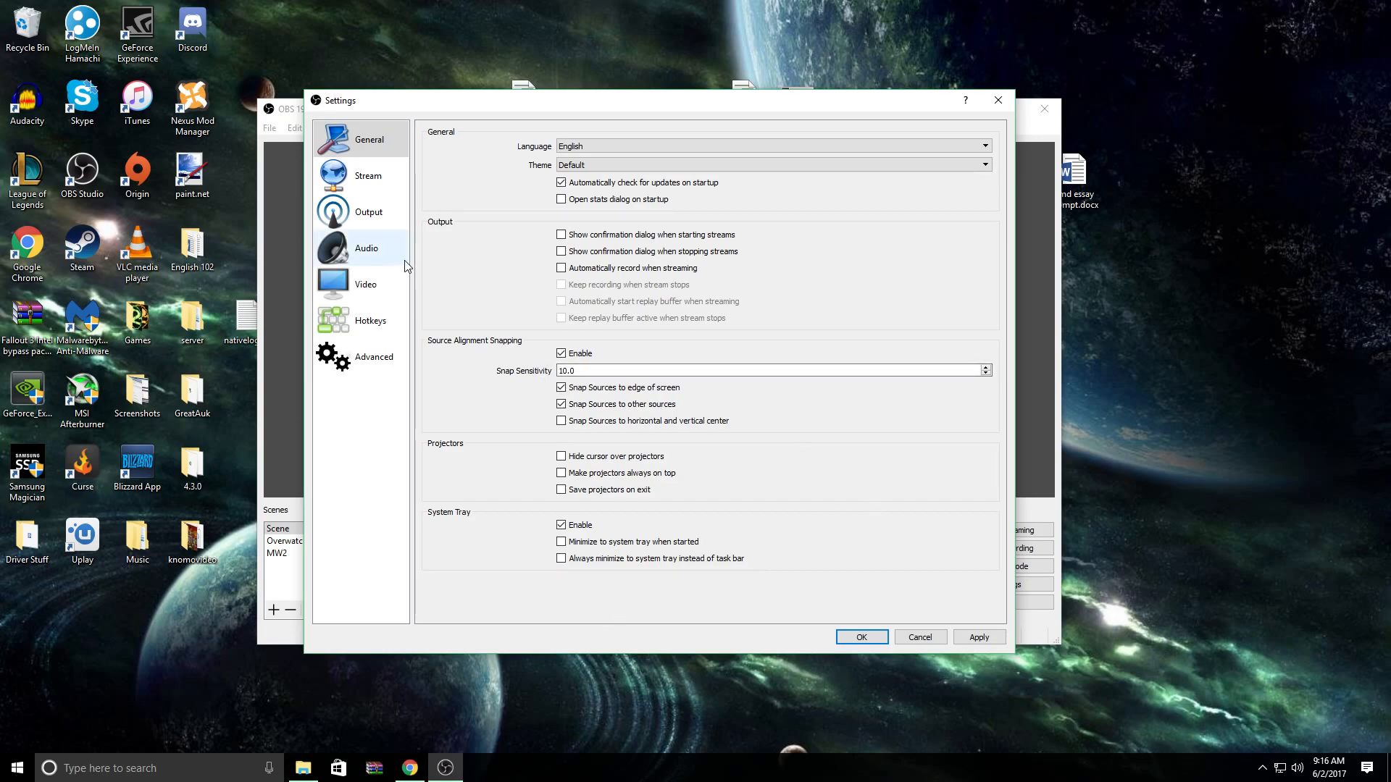
# - Choose Twitch as the stream service, keeping the US West: San Francisco, CA server
pyautogui.click(368, 174)
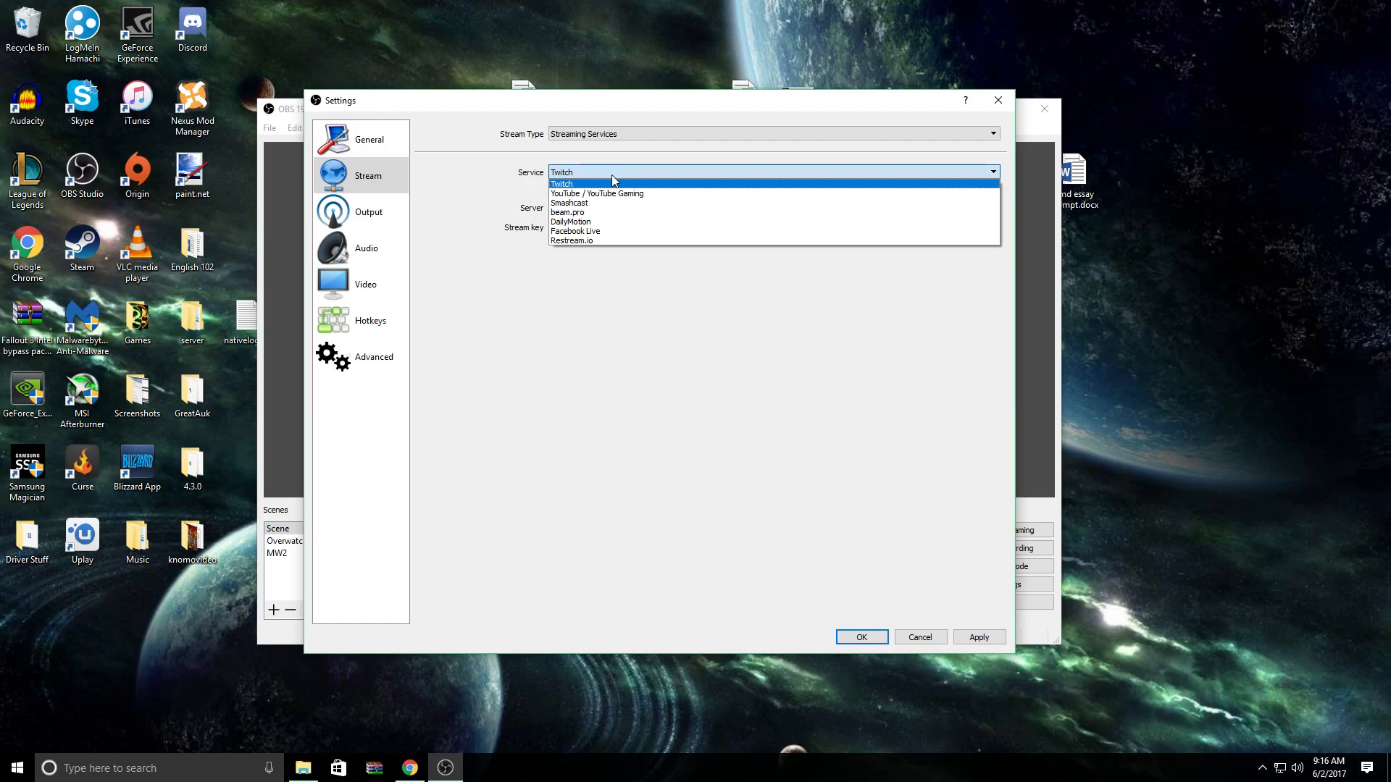
pyautogui.click(561, 183)
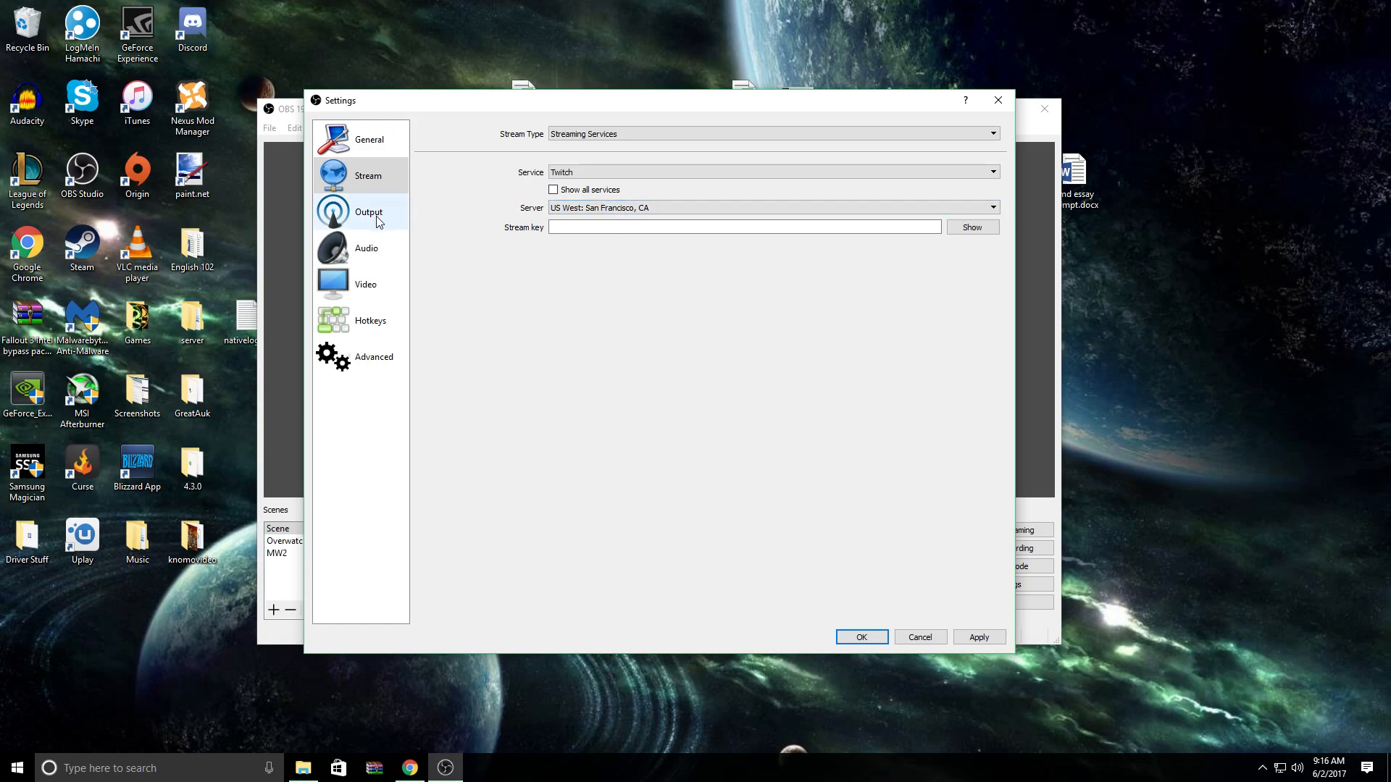
# - Show the Output settings: Advanced mode, x264, CBR at 2500 bitrate
pyautogui.click(368, 211)
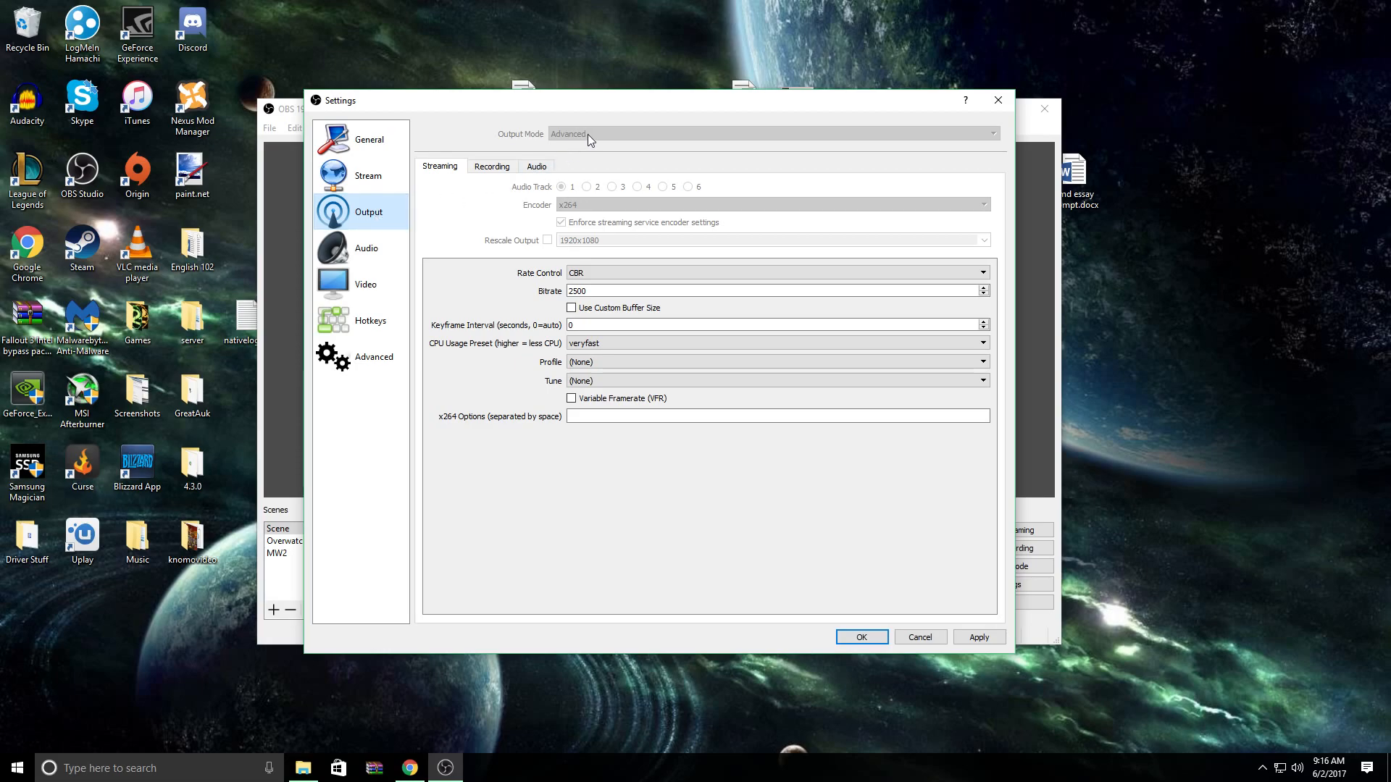
pyautogui.moveTo(450, 176)
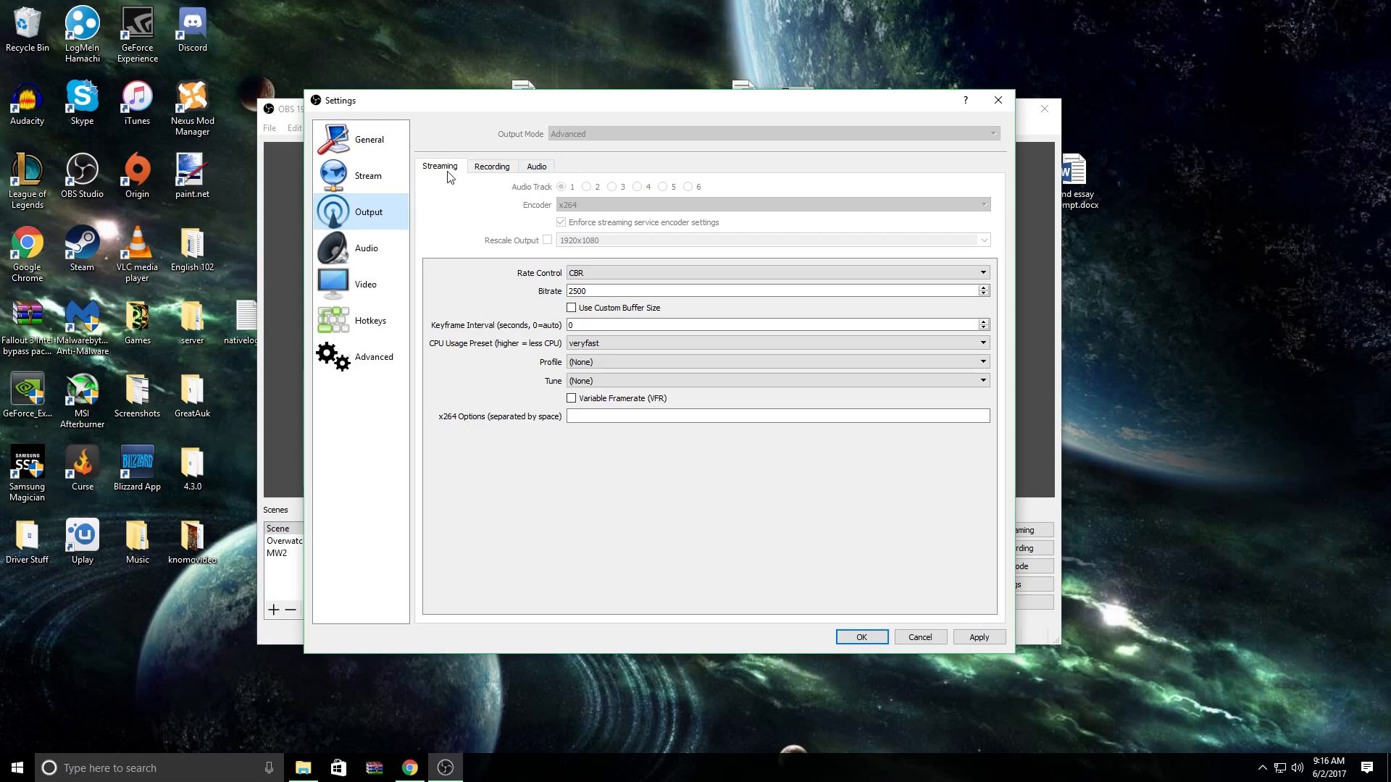
pyautogui.moveTo(523, 190)
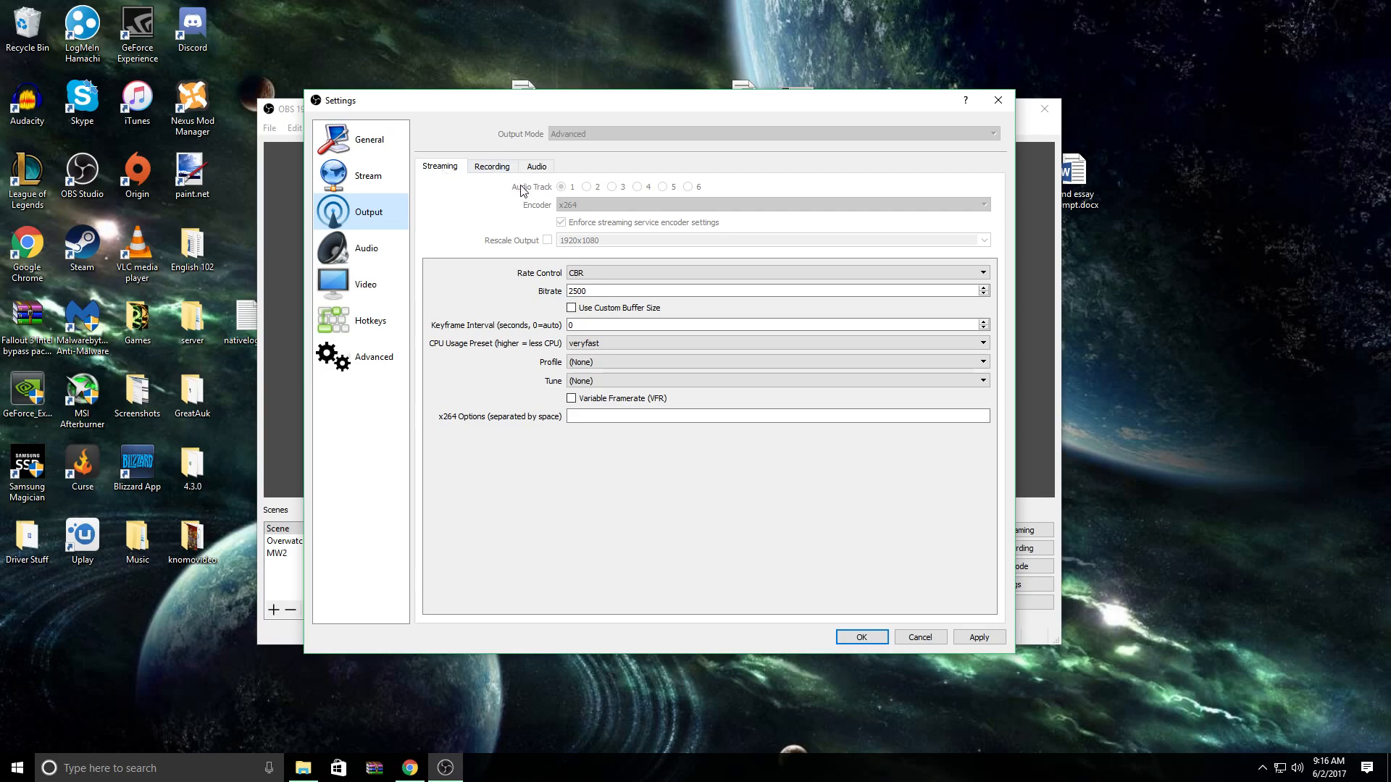
pyautogui.moveTo(475, 213)
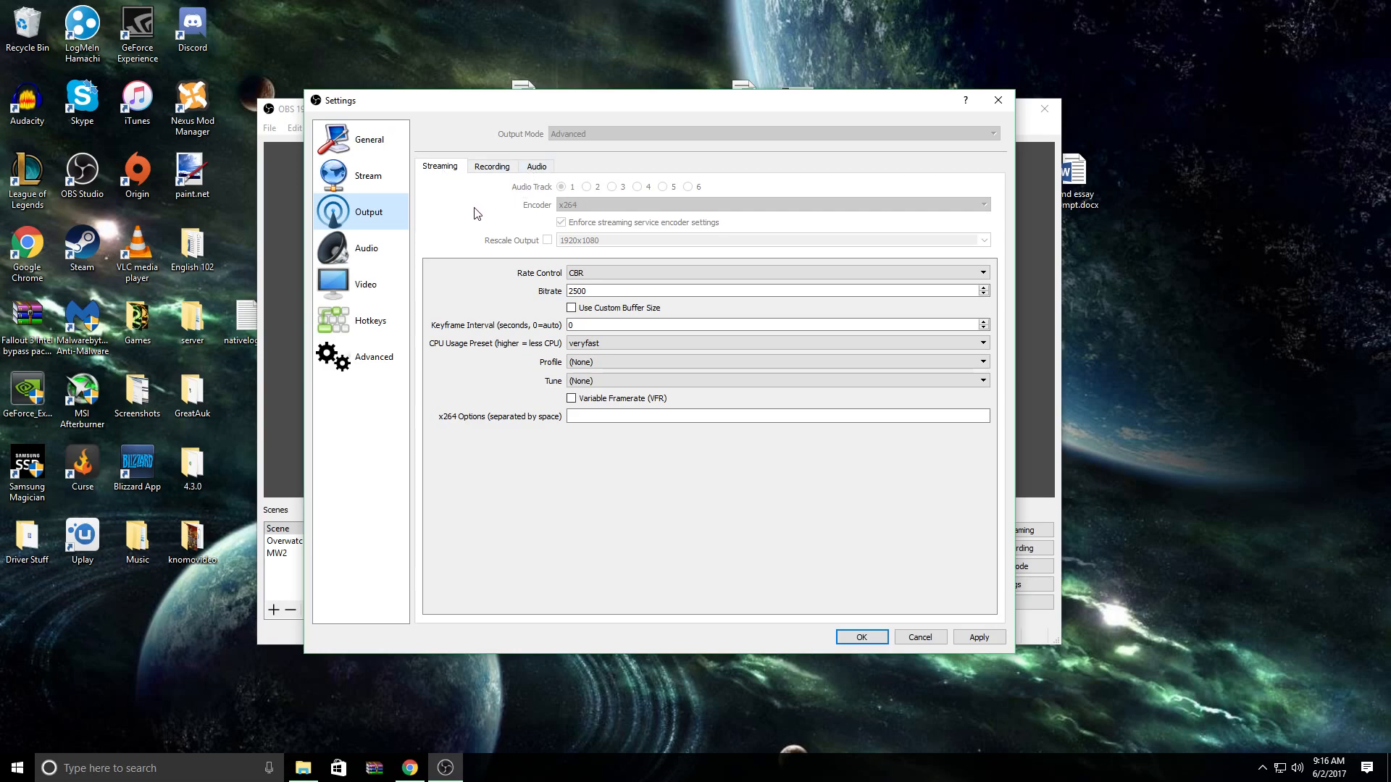
pyautogui.moveTo(559, 203)
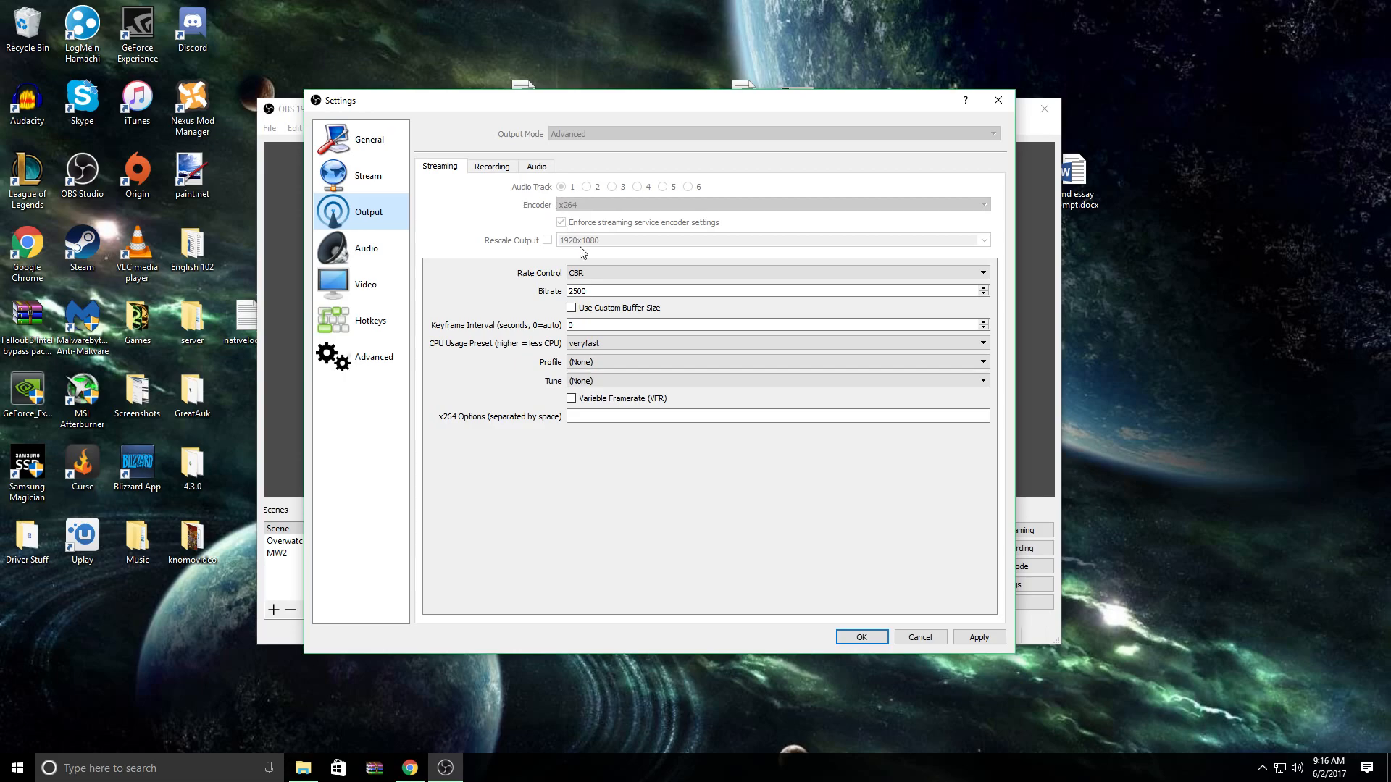
pyautogui.moveTo(581, 265)
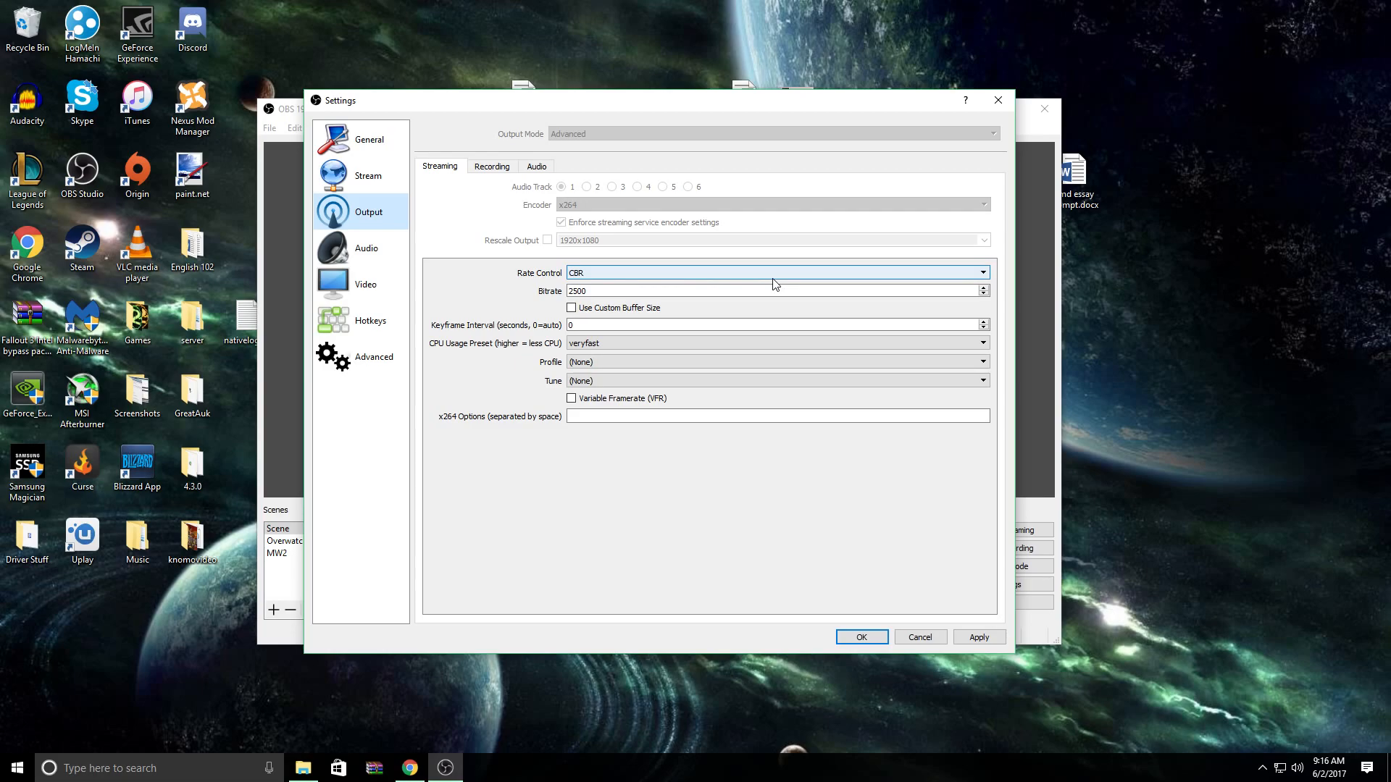
pyautogui.moveTo(787, 285)
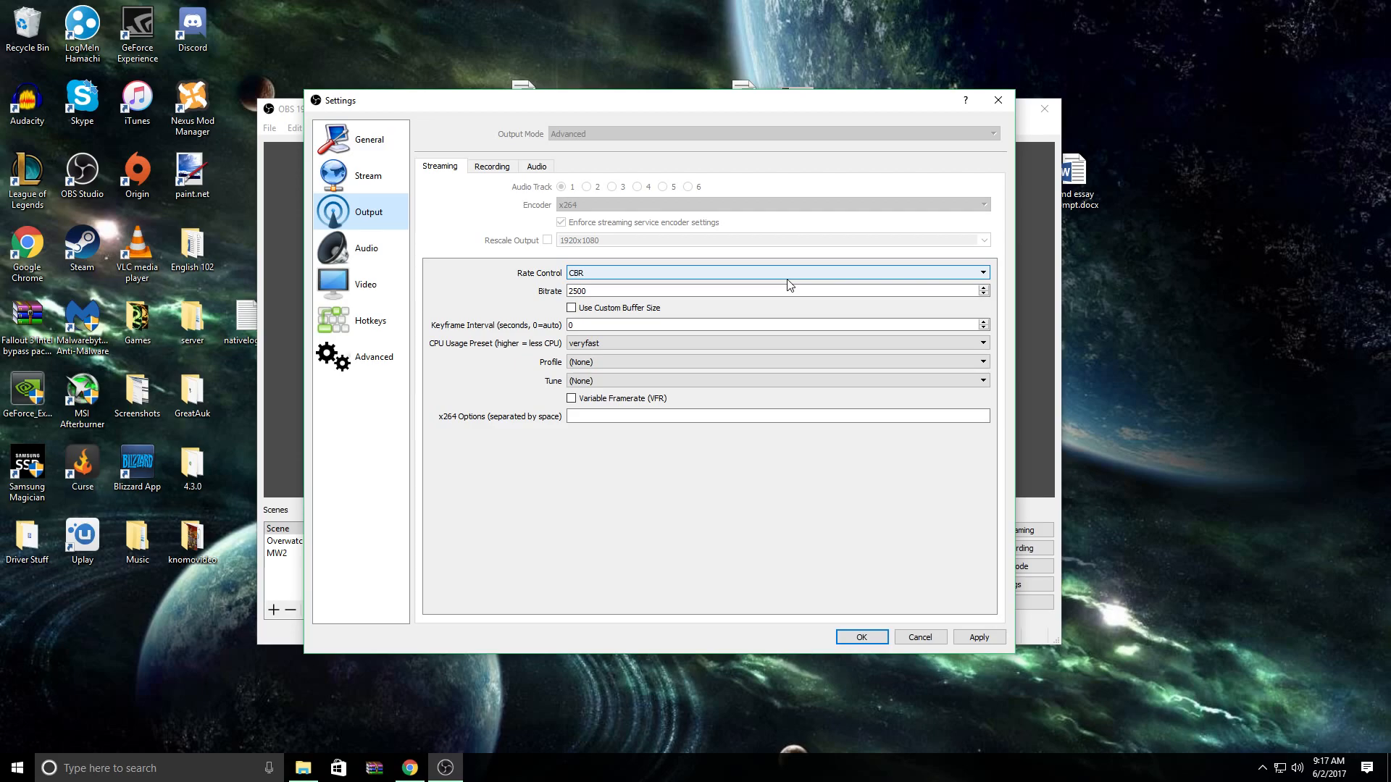
pyautogui.moveTo(678, 344)
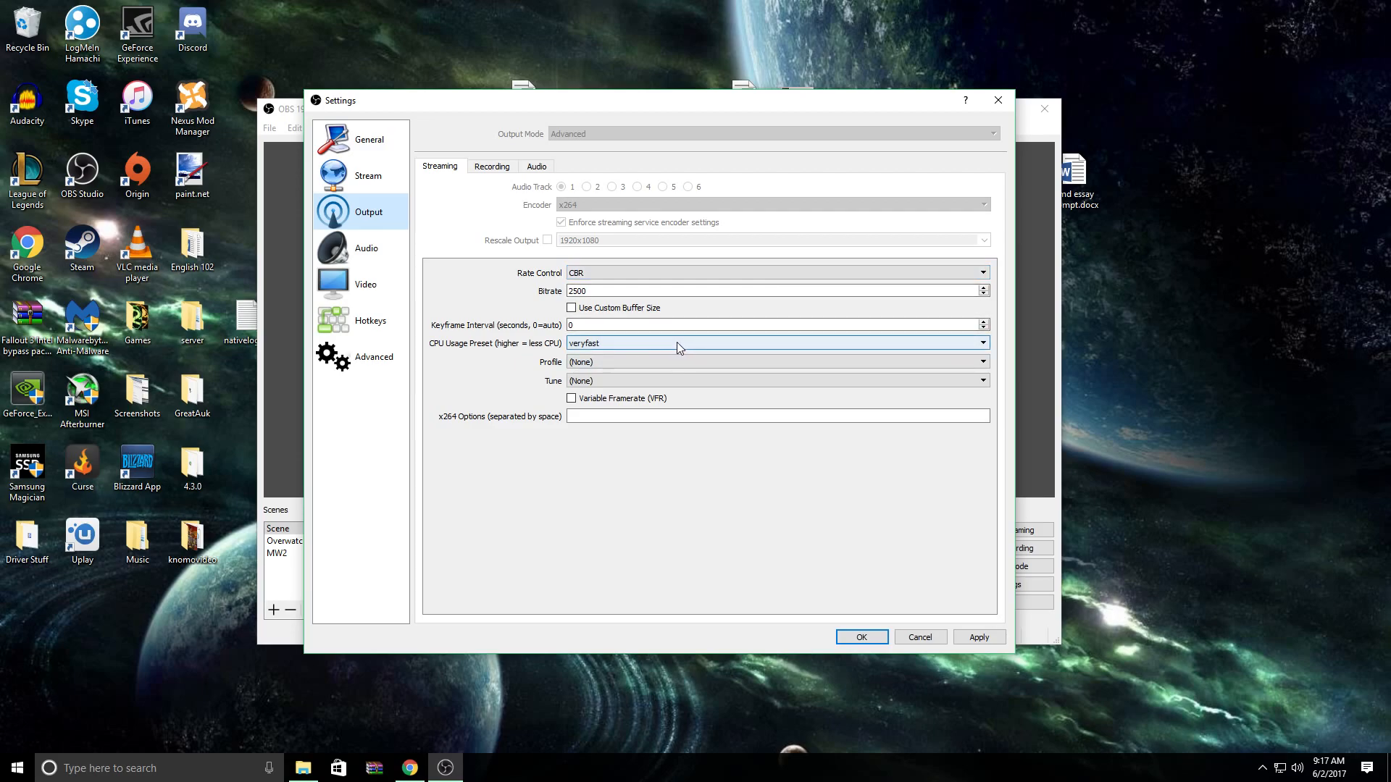
pyautogui.moveTo(658, 344)
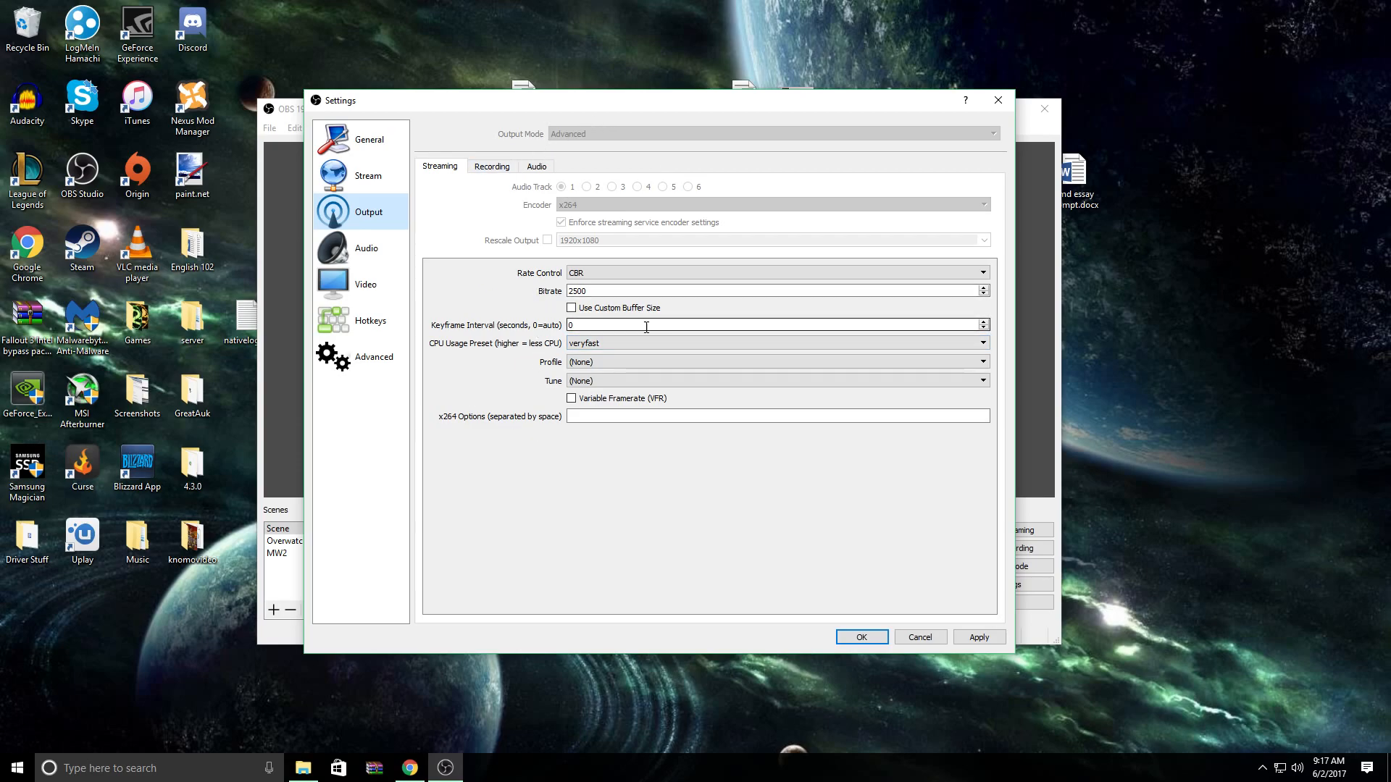
# - Show the Recording output settings: mp4, NVENC H.264, CBR 40000, two-pass encoding
pyautogui.click(493, 166)
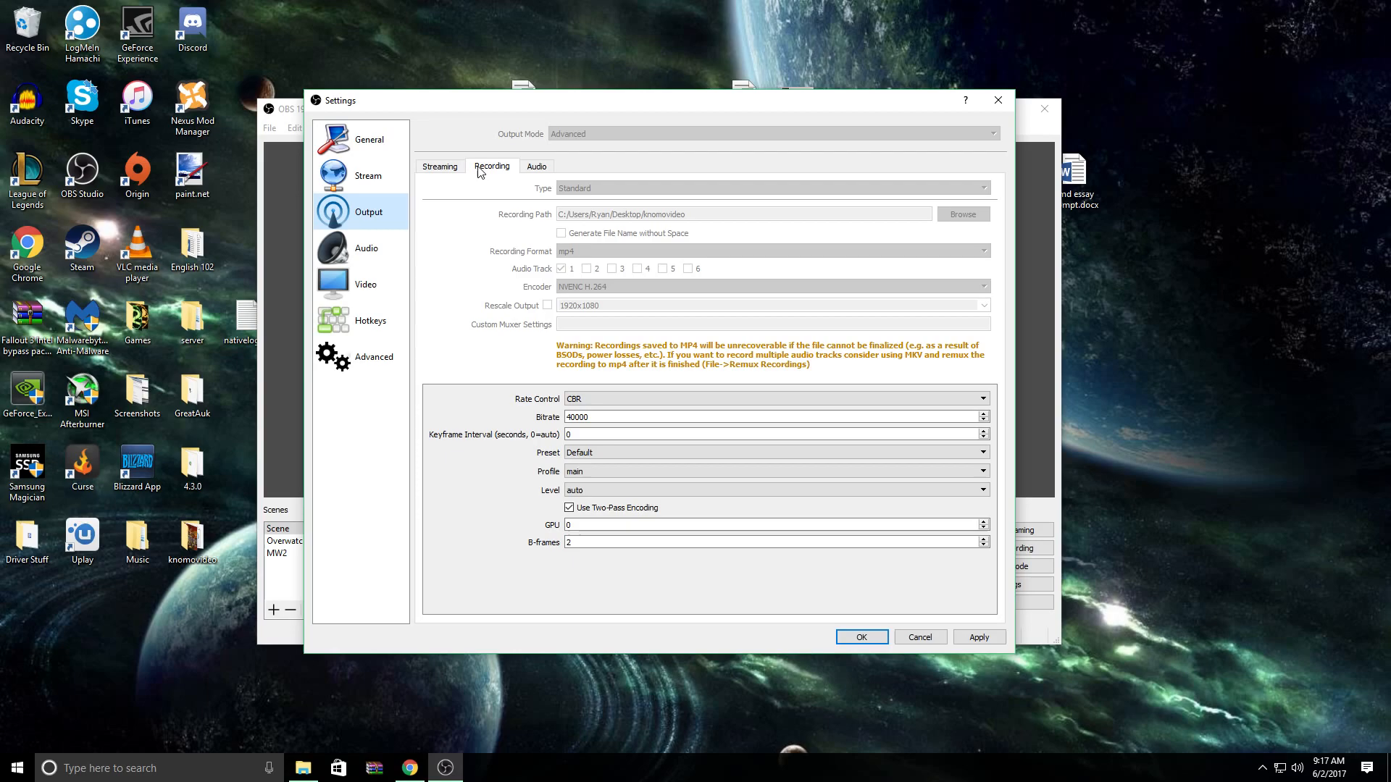
pyautogui.moveTo(501, 240)
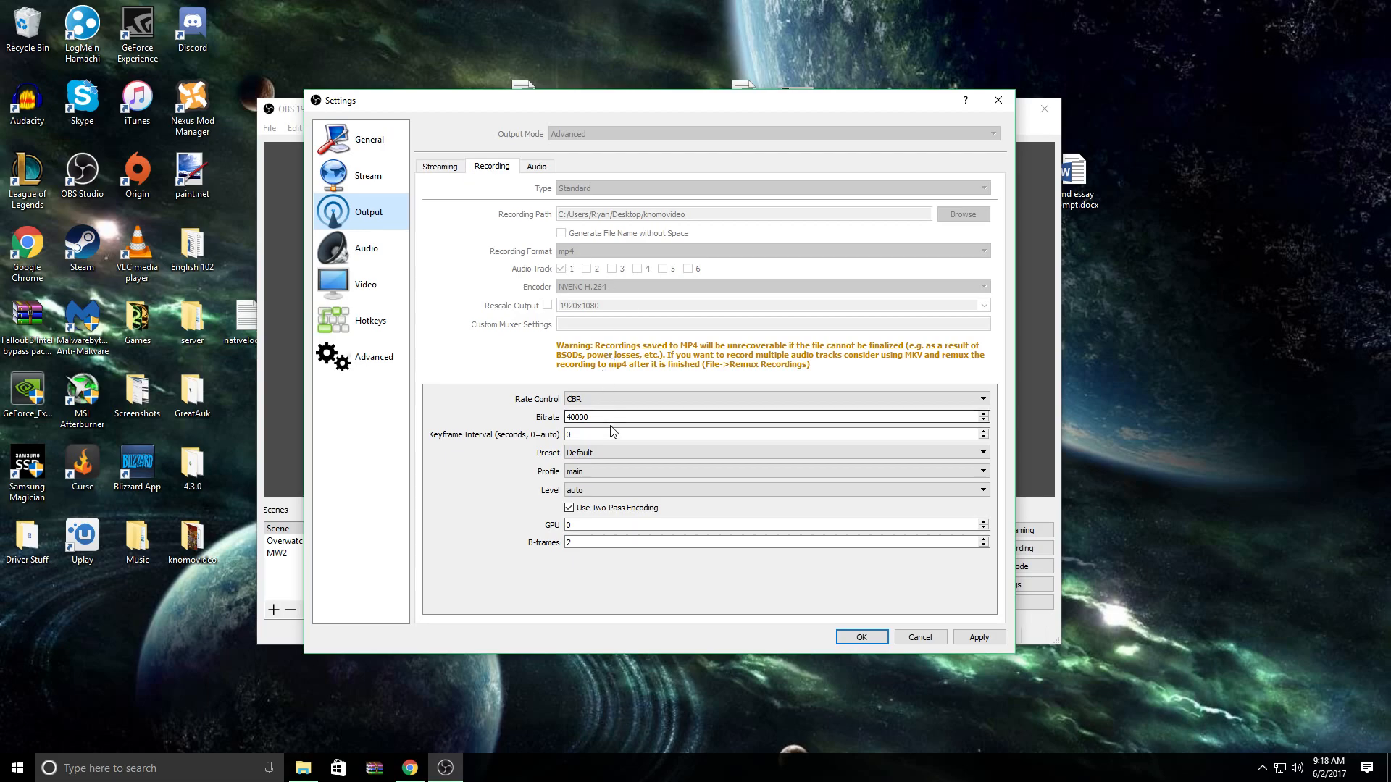
pyautogui.moveTo(602, 417)
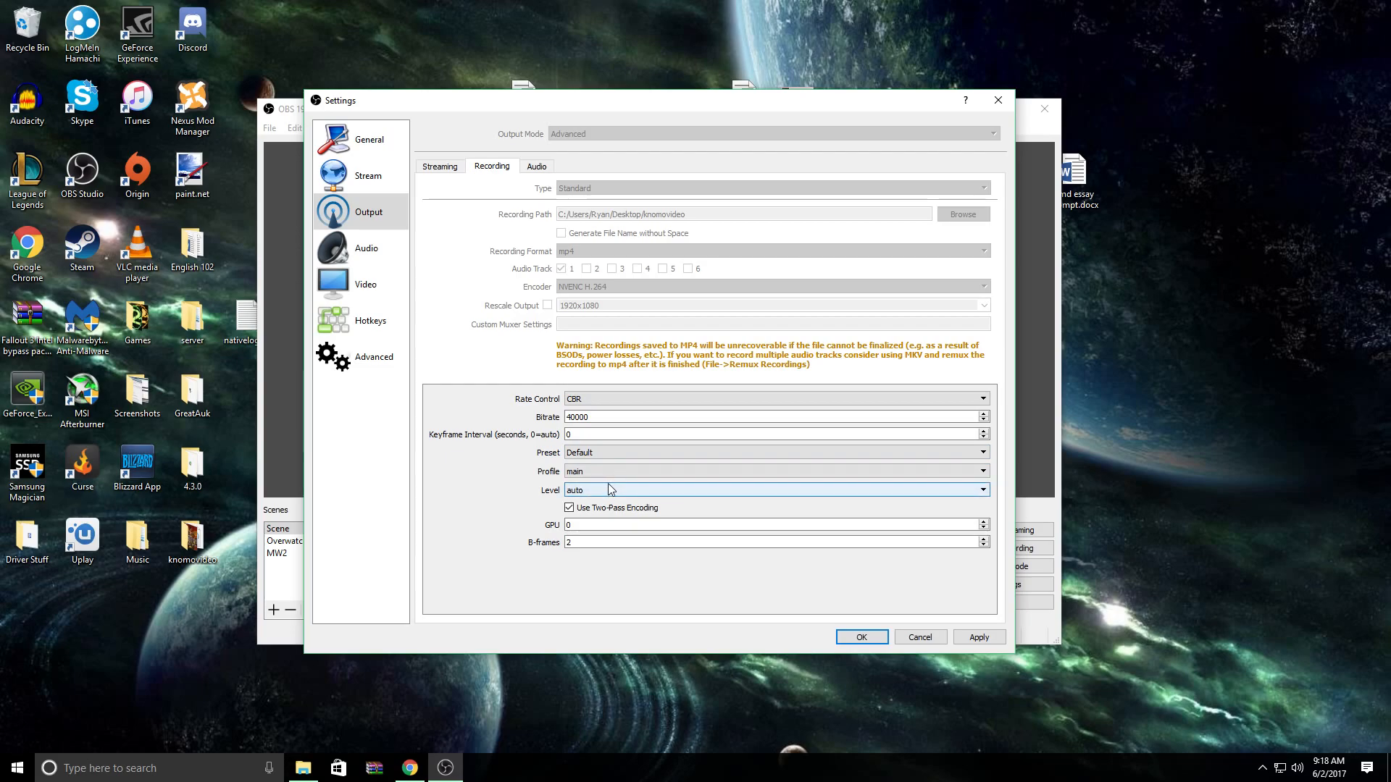
pyautogui.moveTo(610, 478)
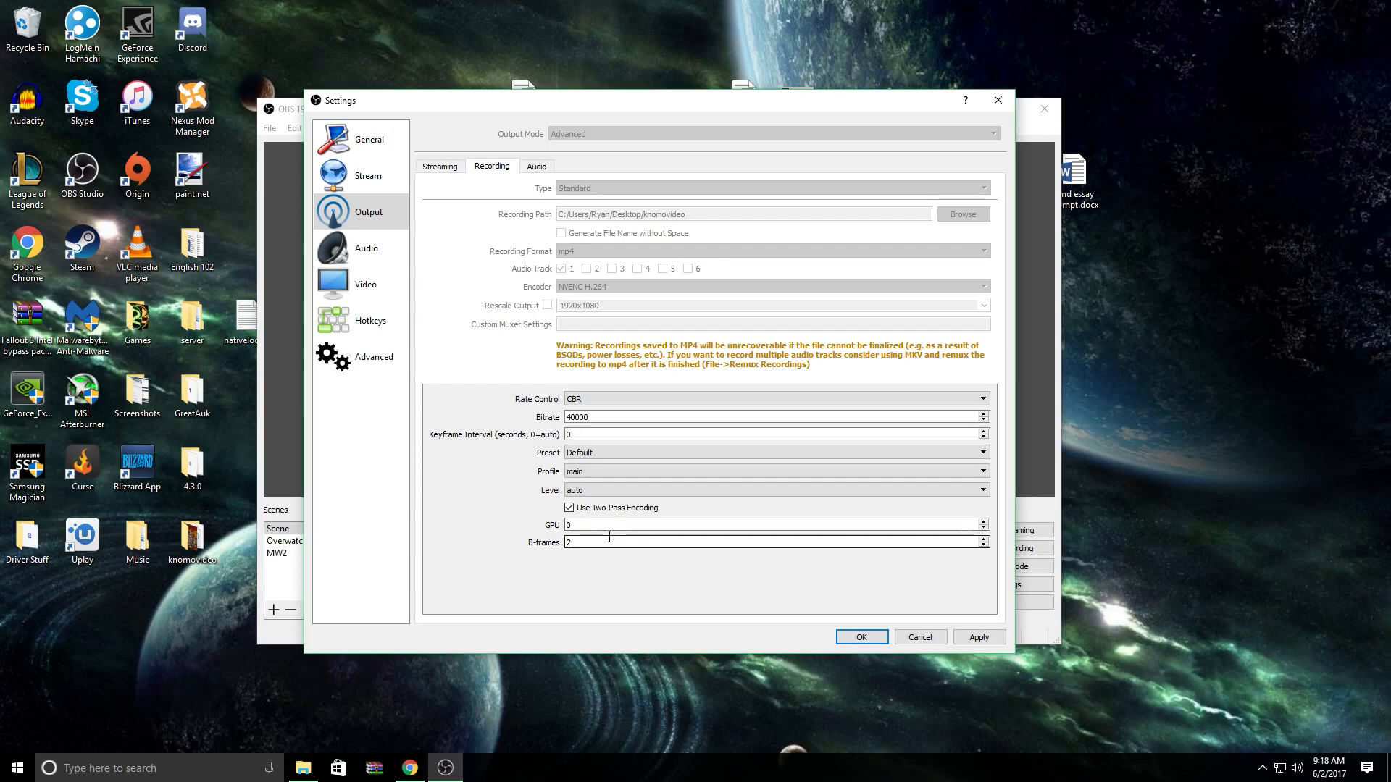
# - Keep Stereo channels at 48kHz, with default desktop audio and the Yeti microphone
pyautogui.click(365, 247)
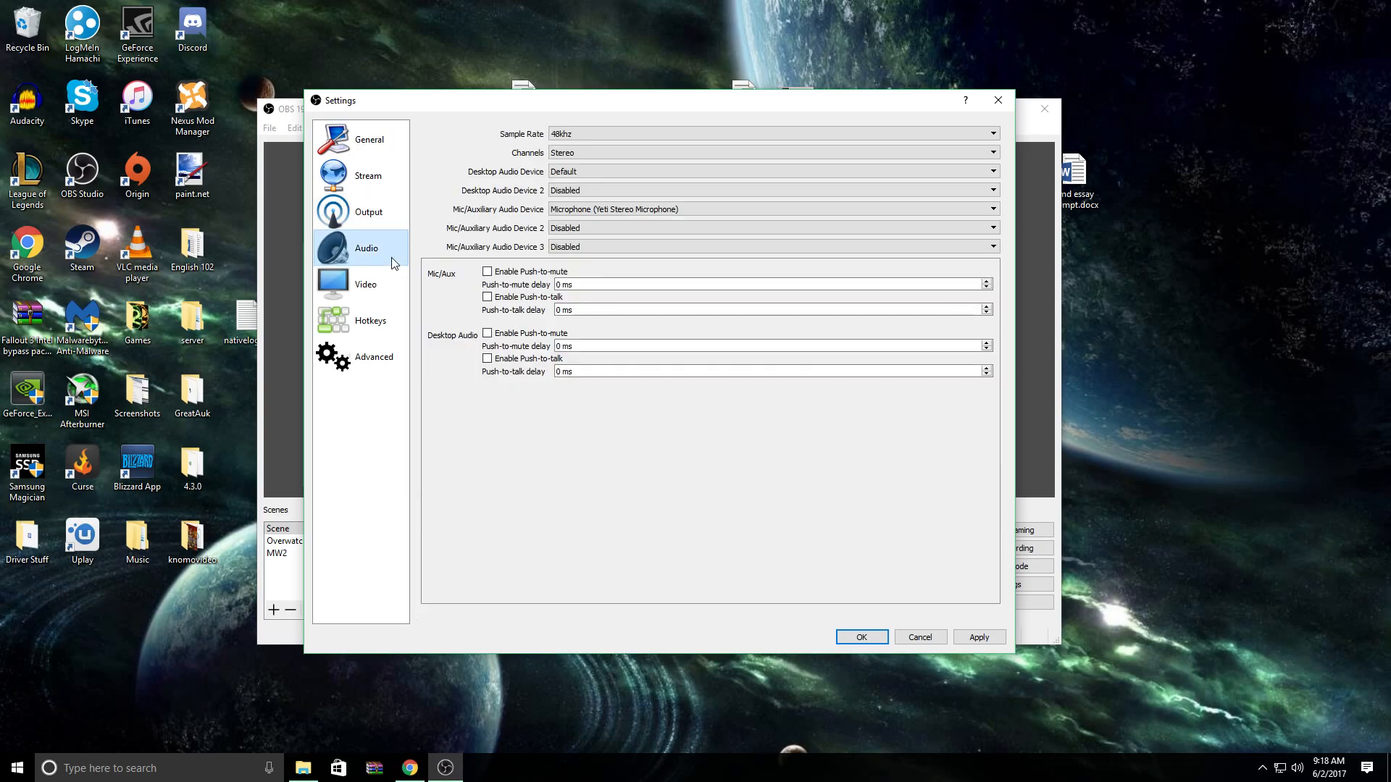
pyautogui.moveTo(584, 133)
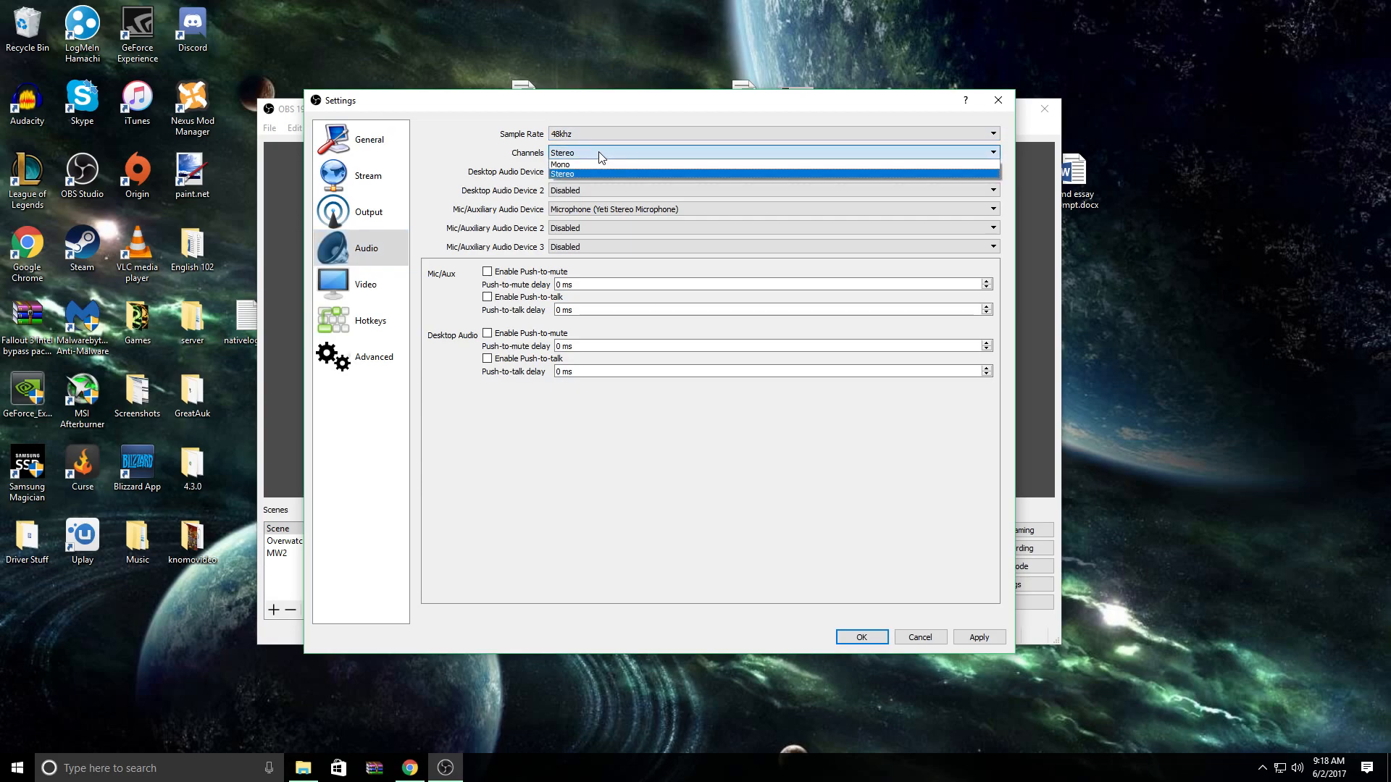
pyautogui.click(562, 173)
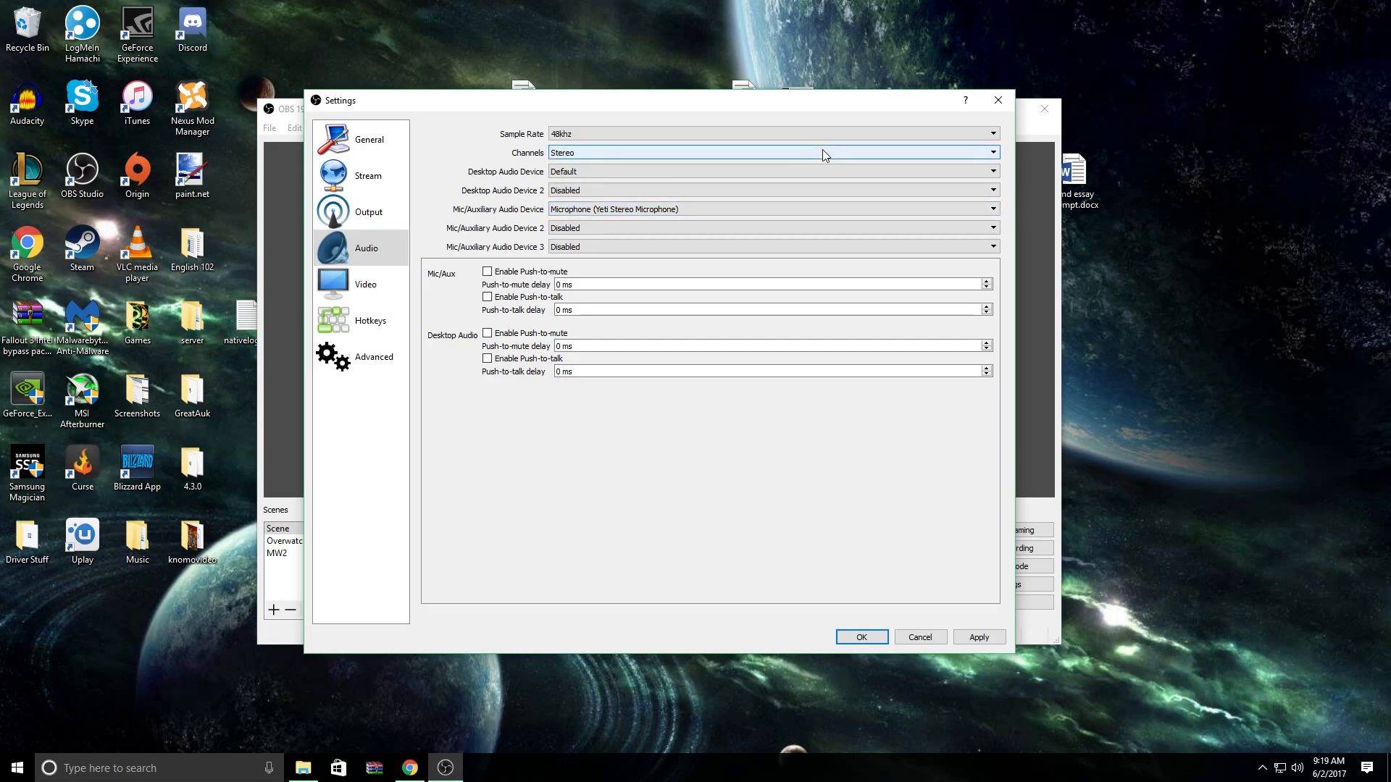
pyautogui.moveTo(790, 189)
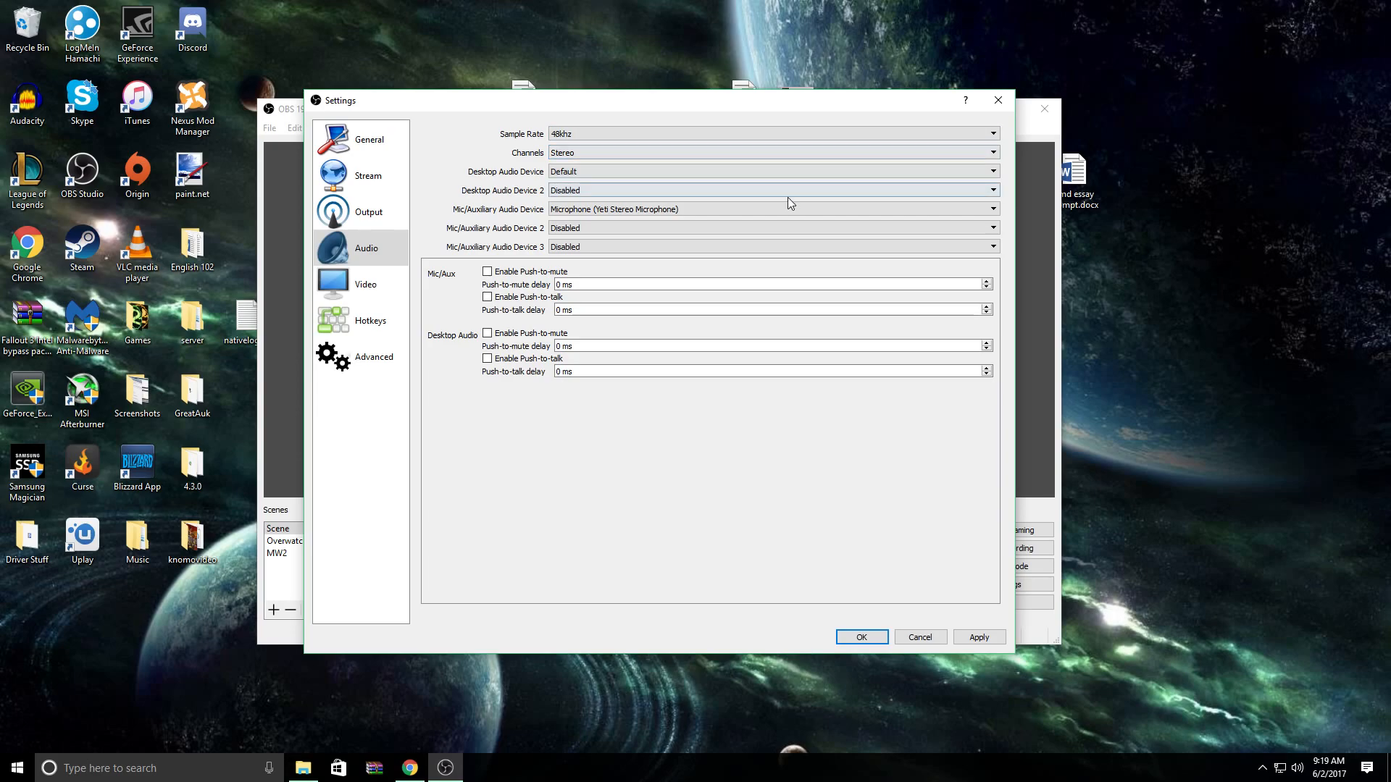
pyautogui.moveTo(599, 153)
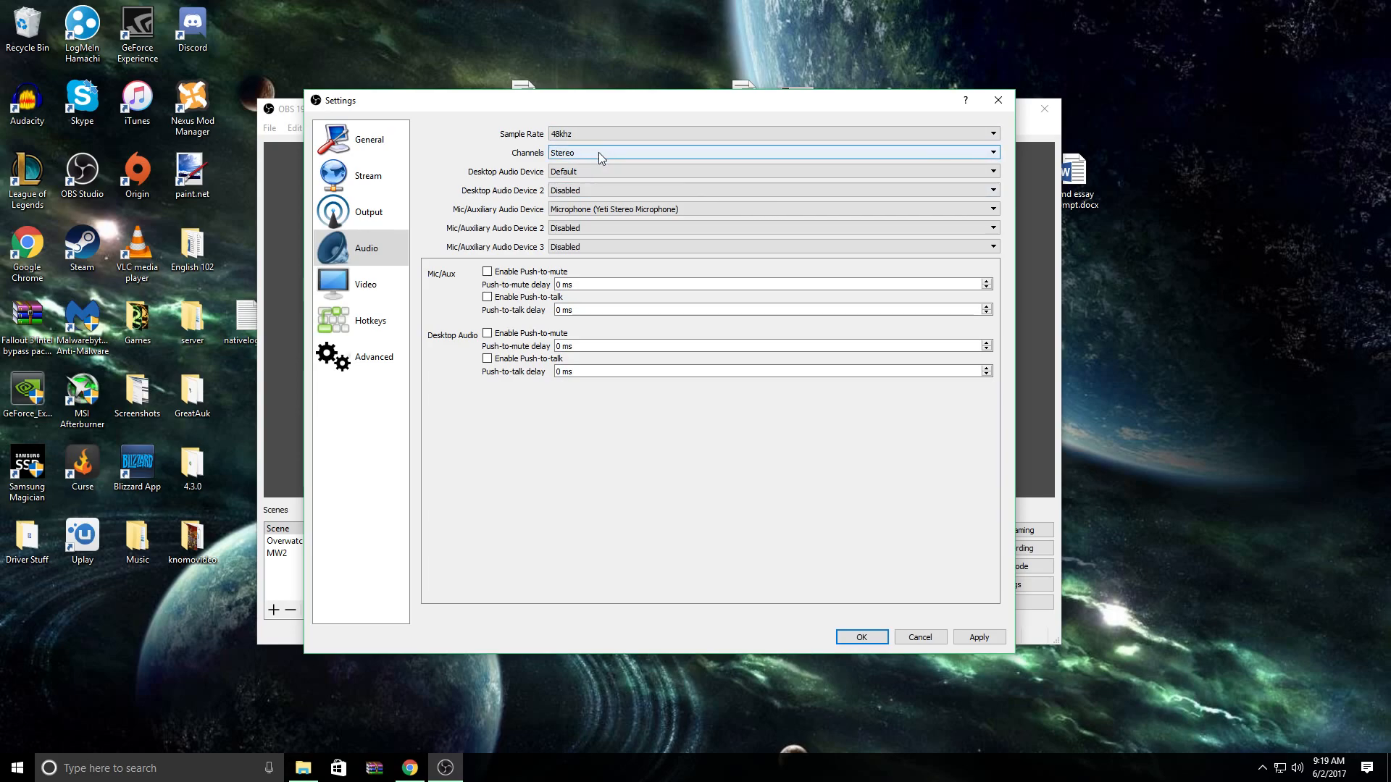
pyautogui.moveTo(444, 282)
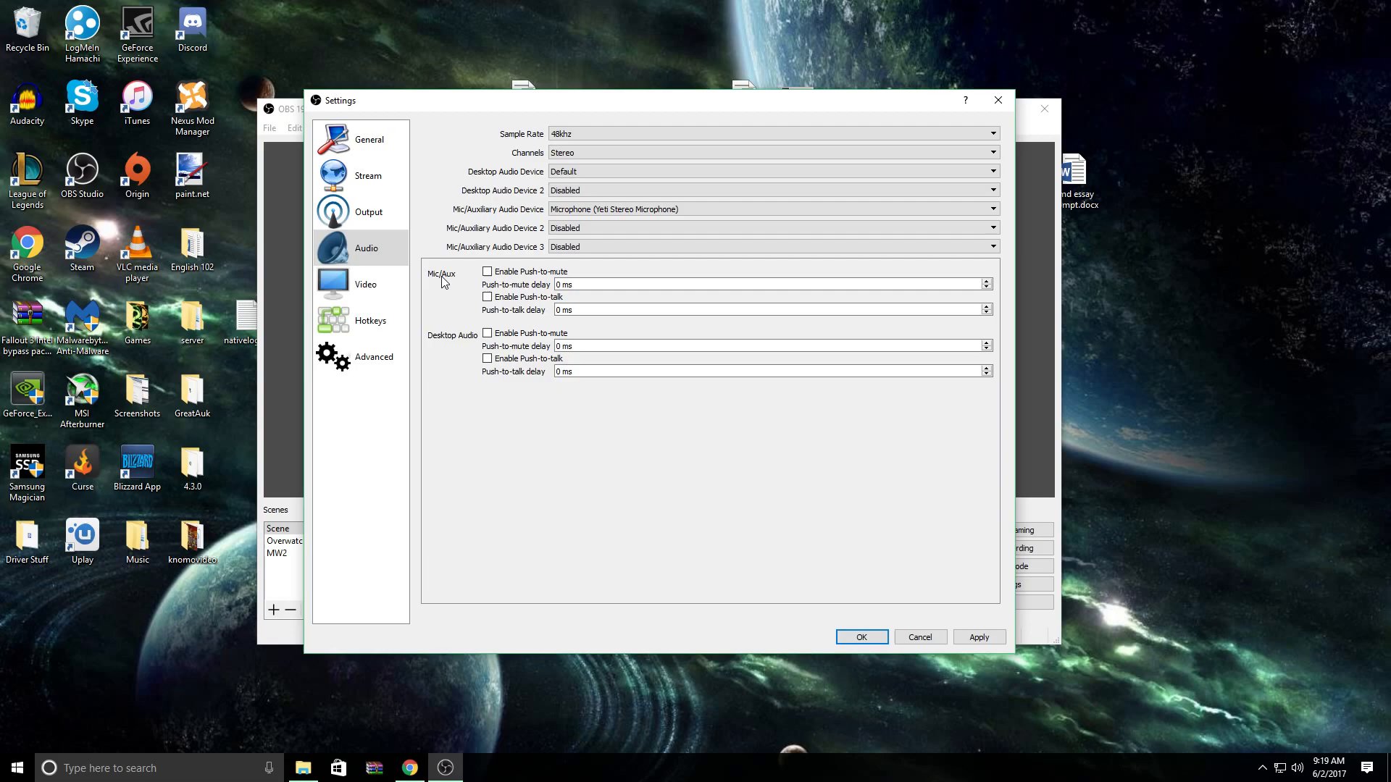
pyautogui.moveTo(510, 352)
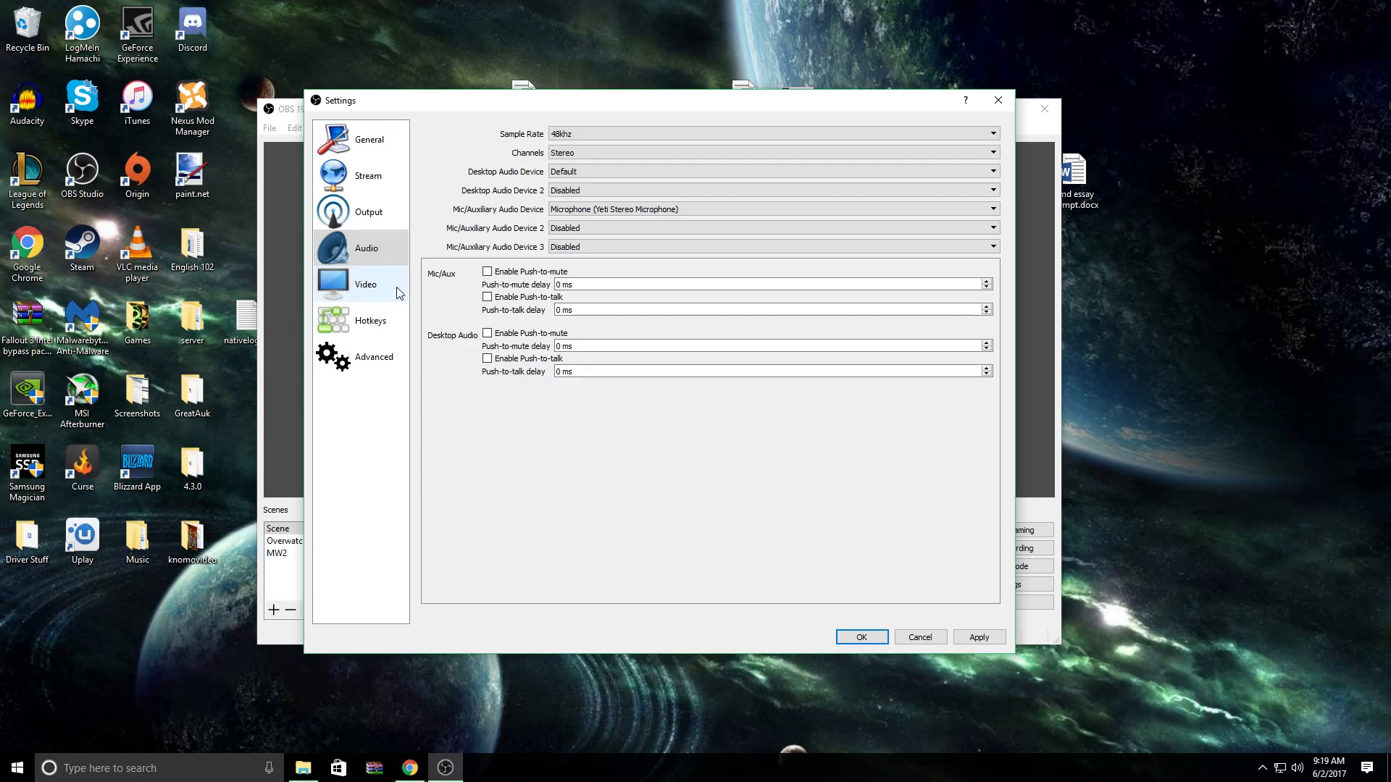
# - Show the Video settings: 1920x1080 base and output resolution at 60 FPS
pyautogui.click(364, 284)
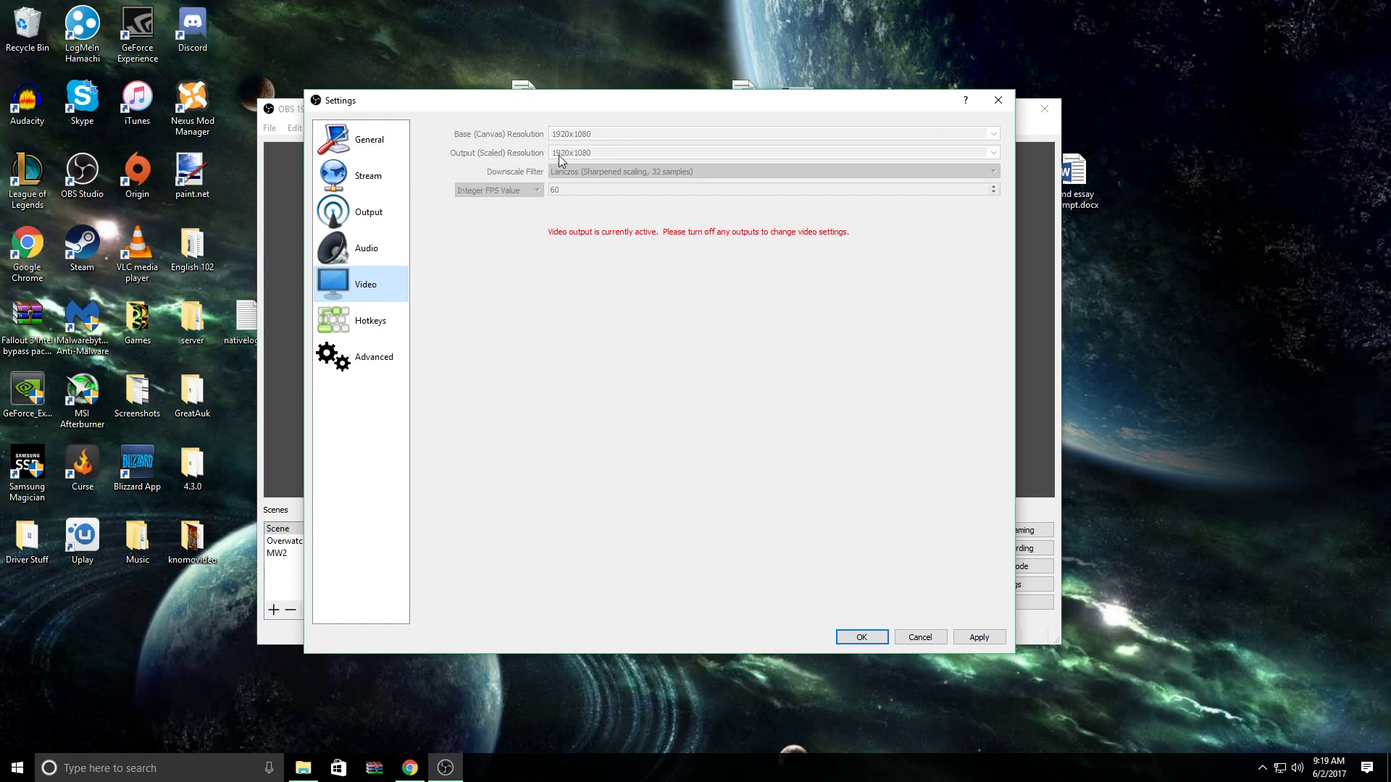
pyautogui.moveTo(562, 189)
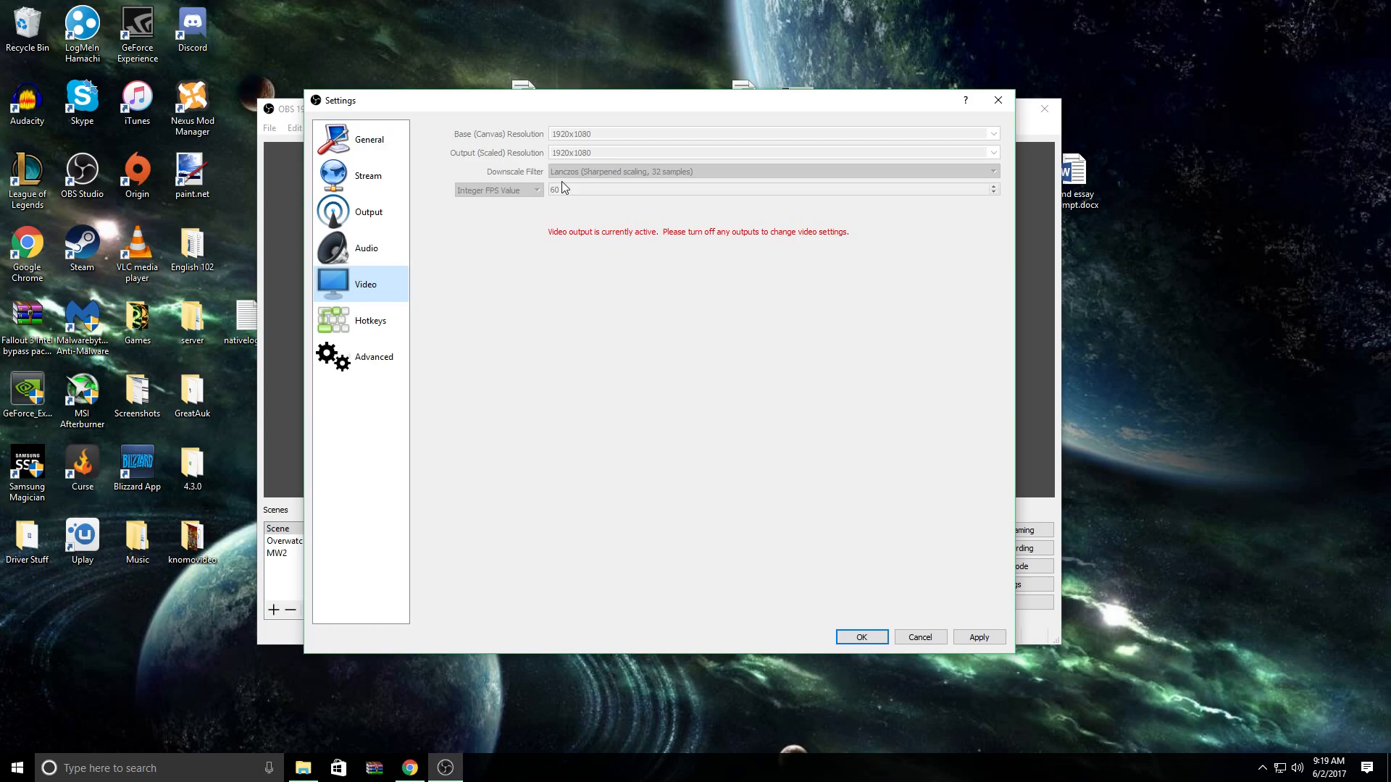
pyautogui.moveTo(417, 338)
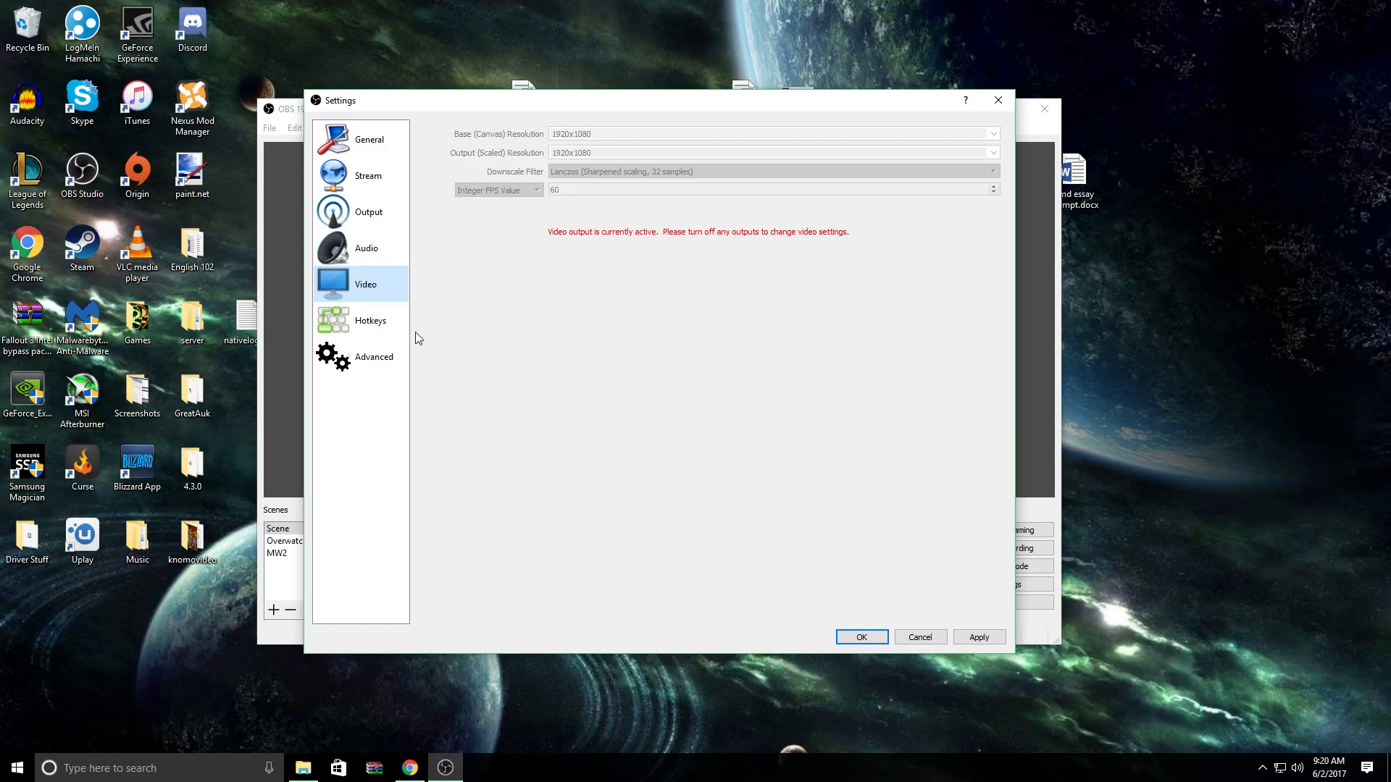
# - Show the Hotkeys page: Num 1 starts recording, Num 3 stops it
pyautogui.click(371, 320)
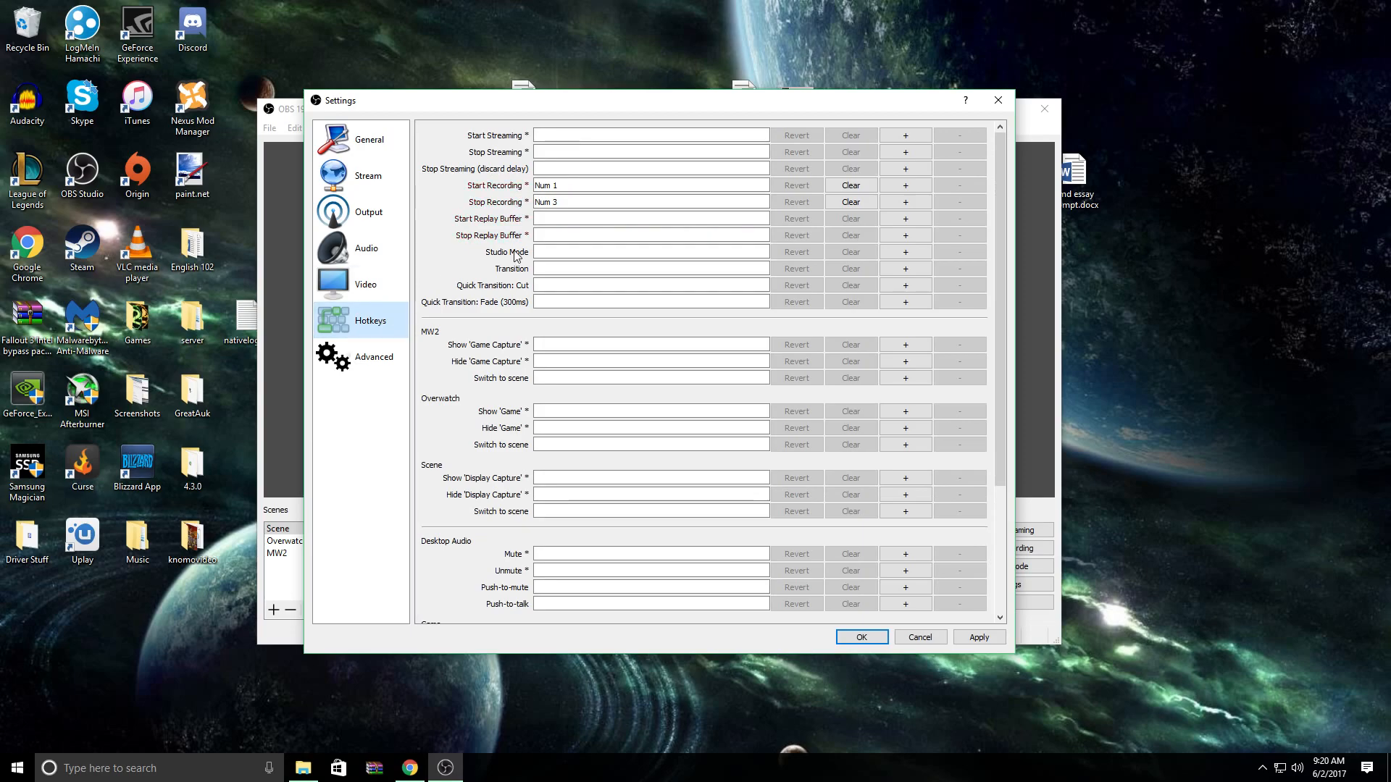
pyautogui.moveTo(368, 174)
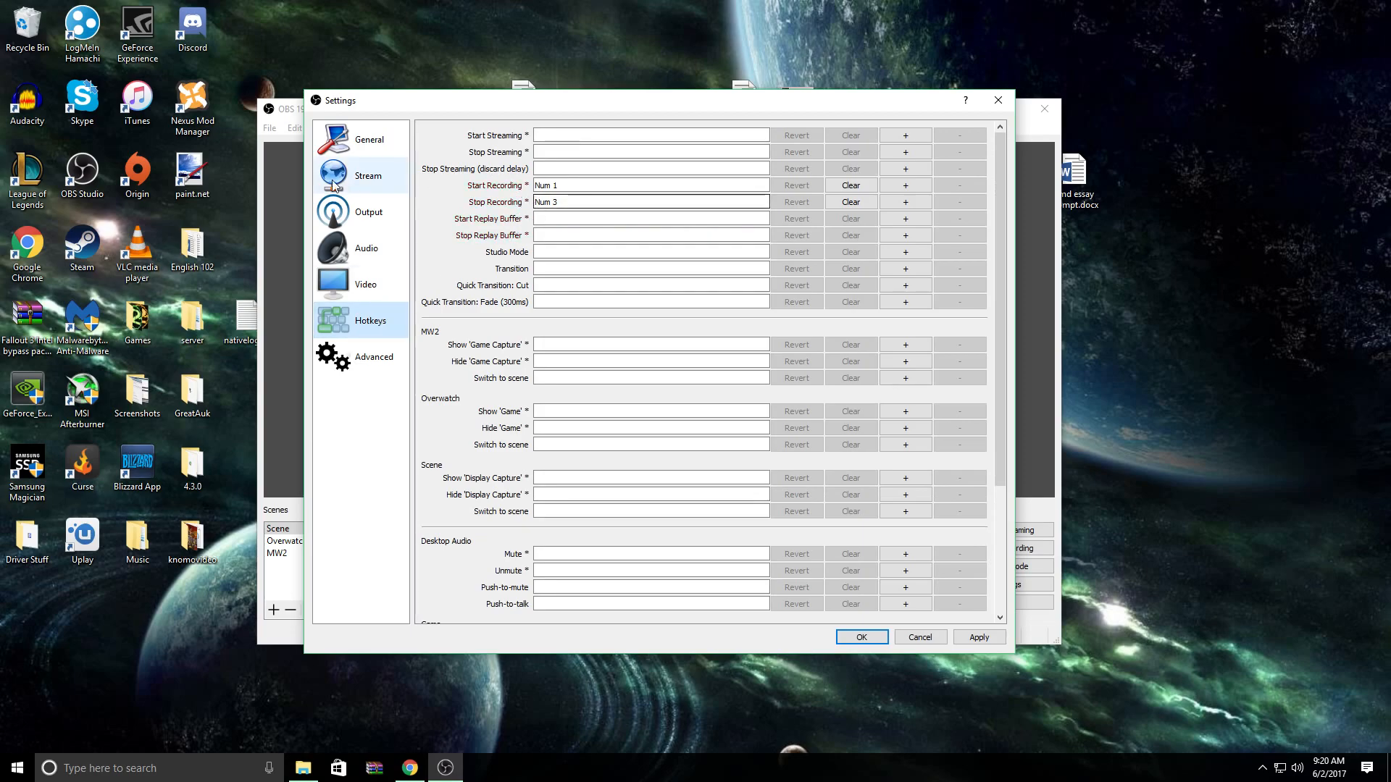
pyautogui.moveTo(347, 406)
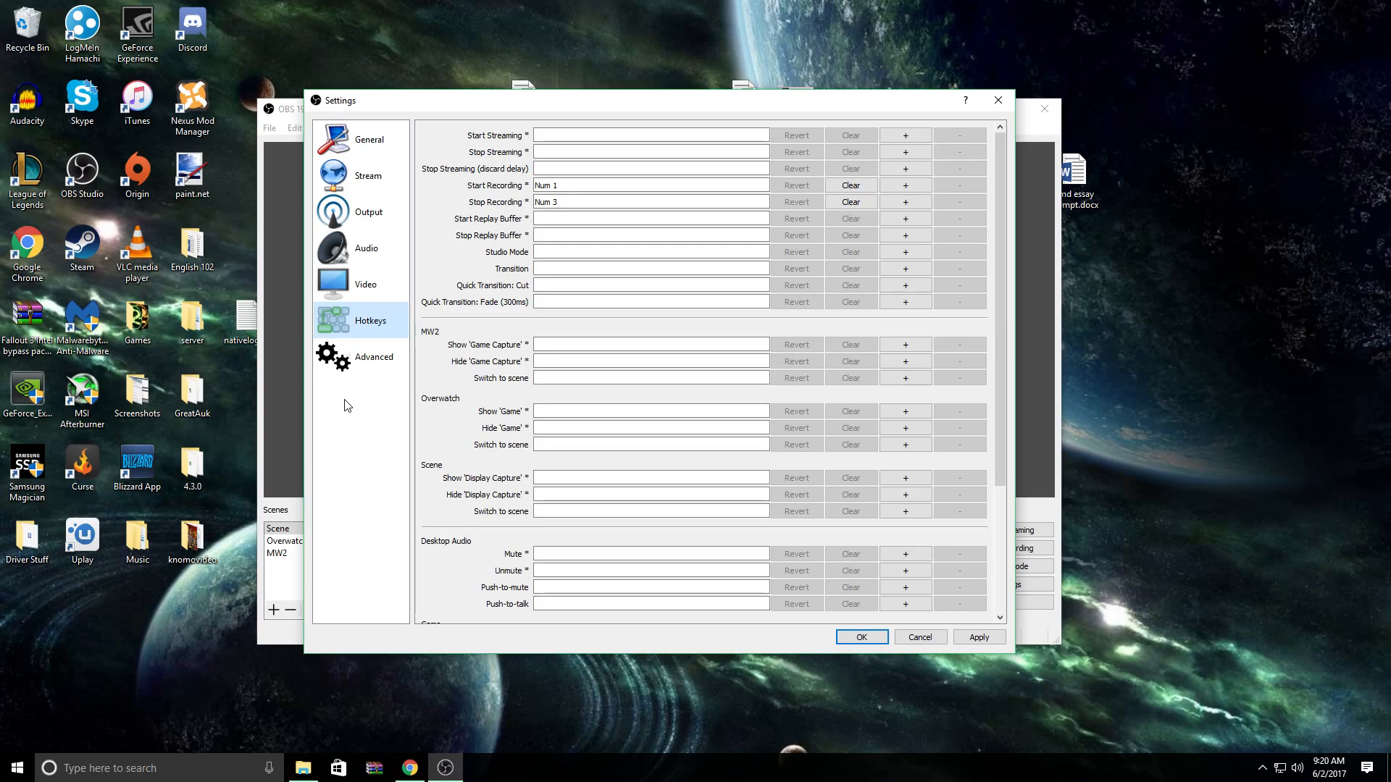
# - Show Advanced settings: Above Normal process priority and automatic reconnect enabled
pyautogui.click(374, 357)
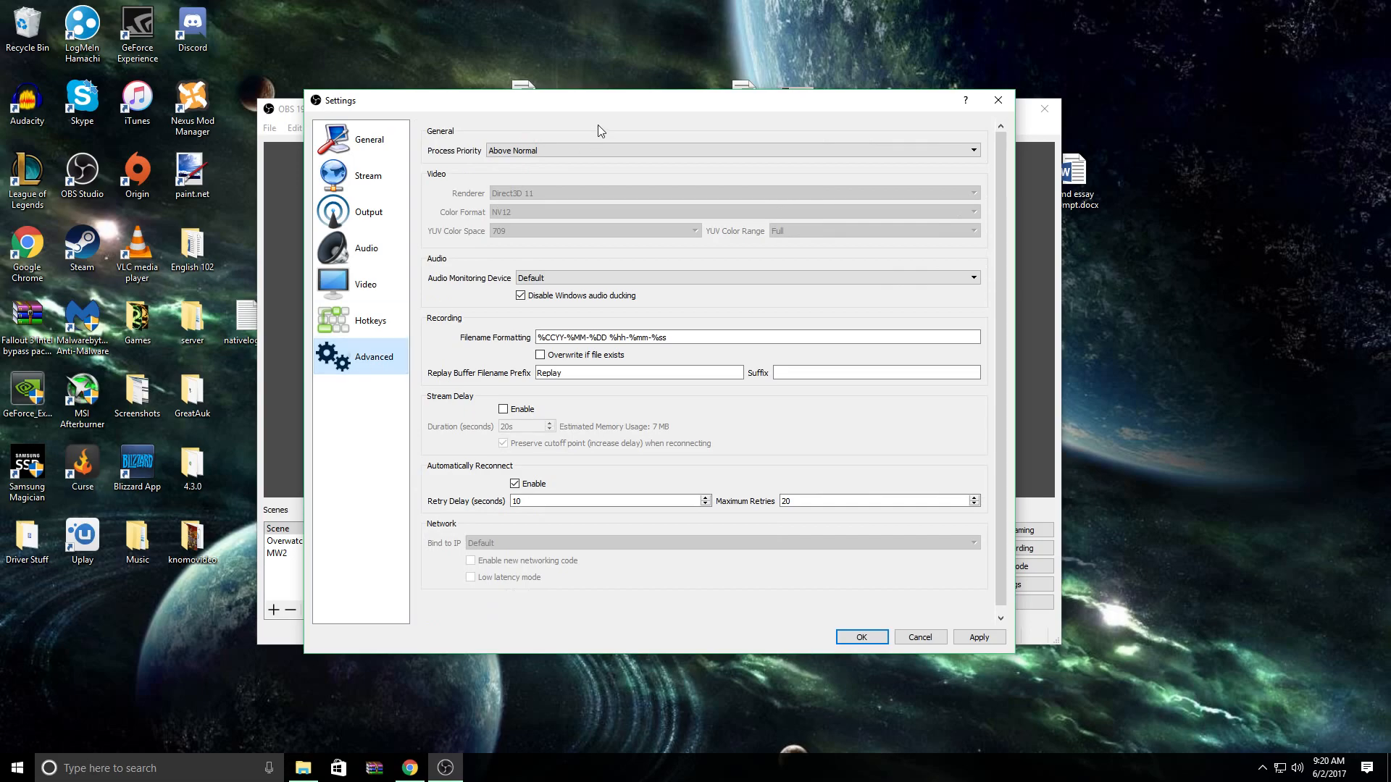
pyautogui.moveTo(550, 167)
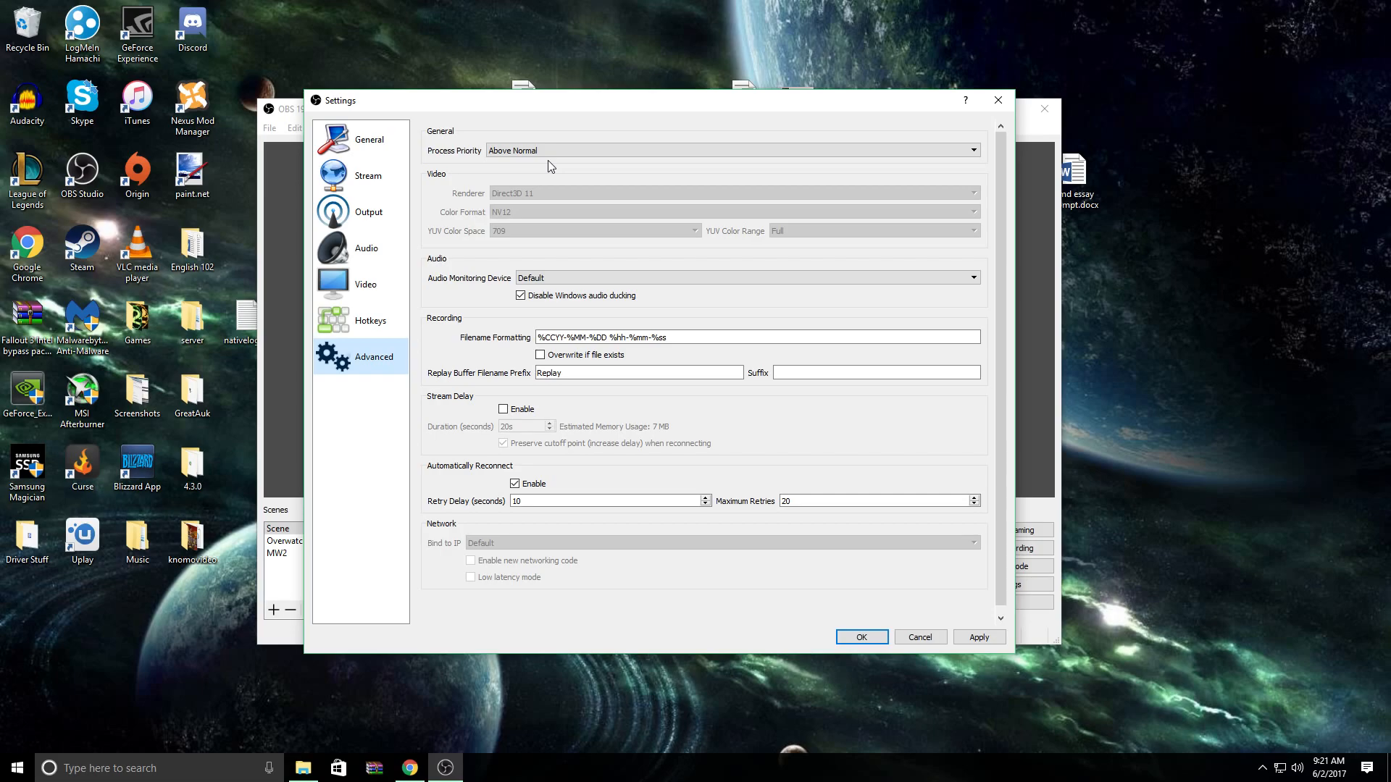
pyautogui.moveTo(519, 395)
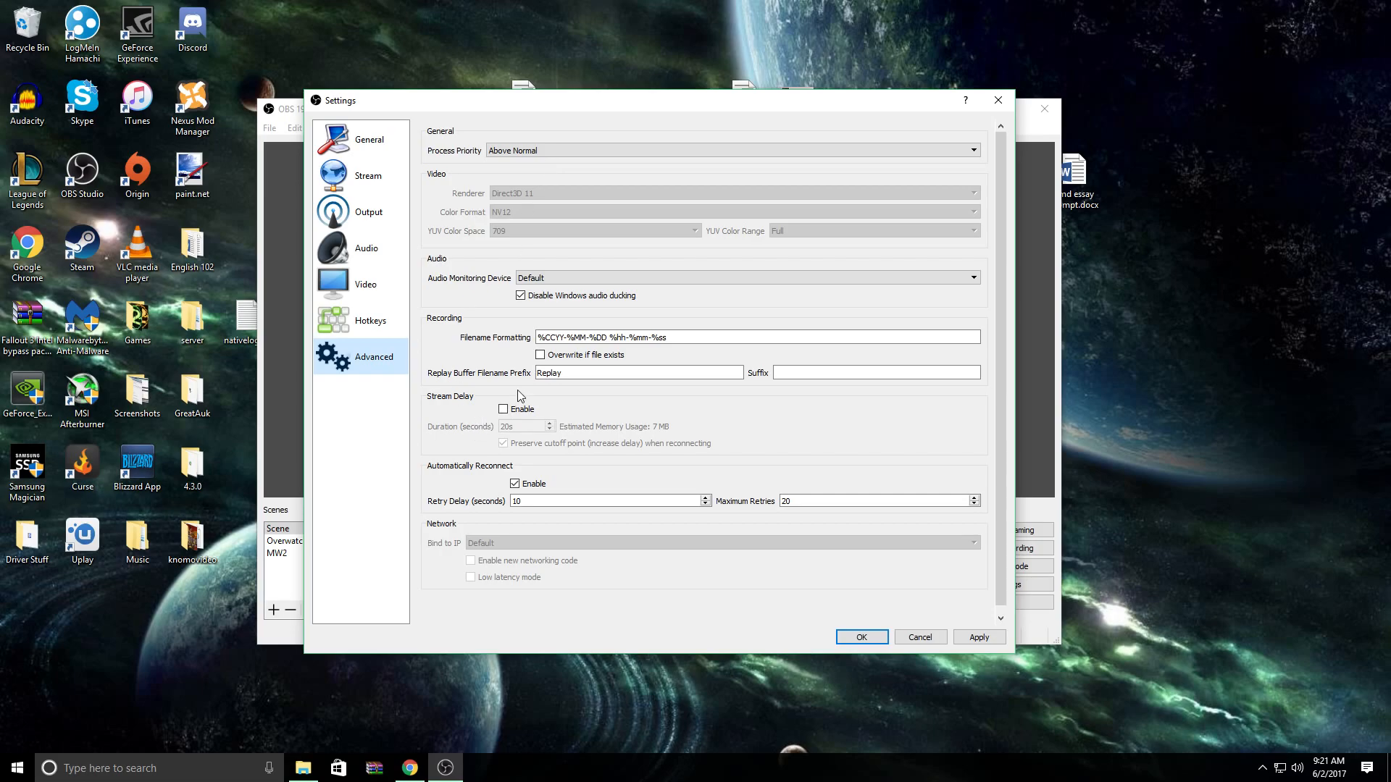